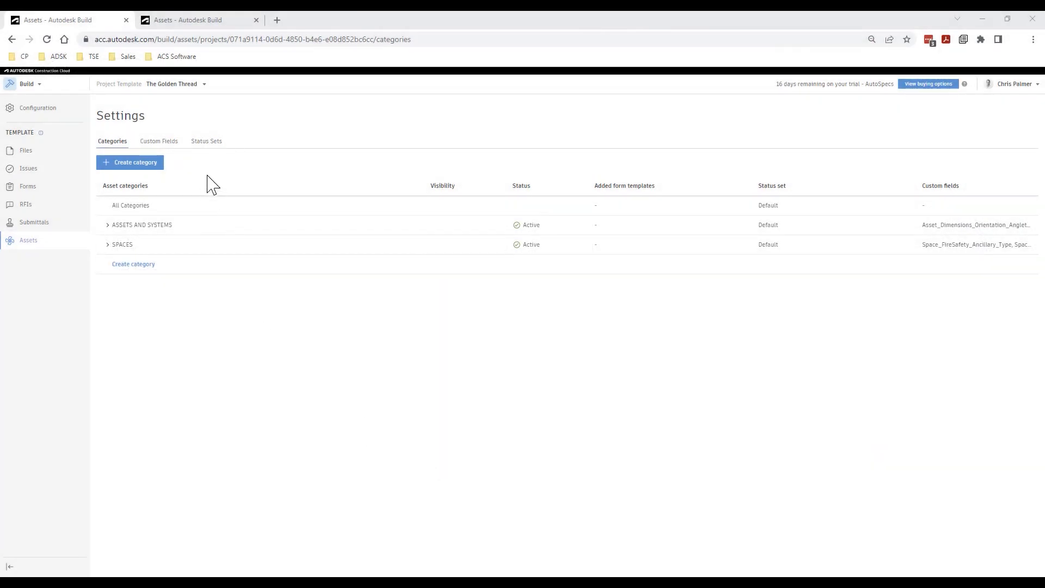
pyautogui.moveTo(122, 244)
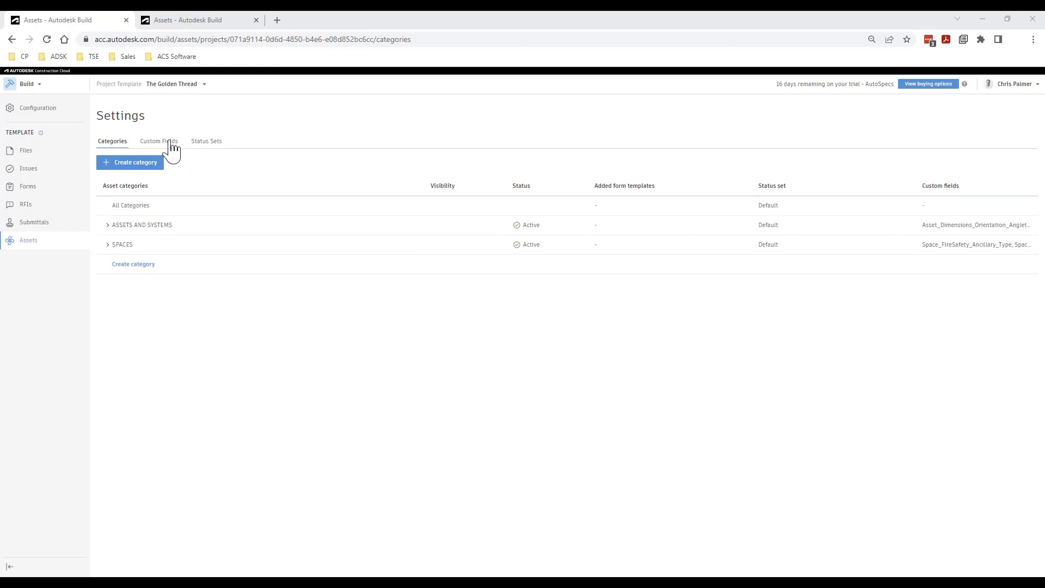
# - Review the template's Custom Fields list of Asset and Space fire-safety fields
pyautogui.click(159, 140)
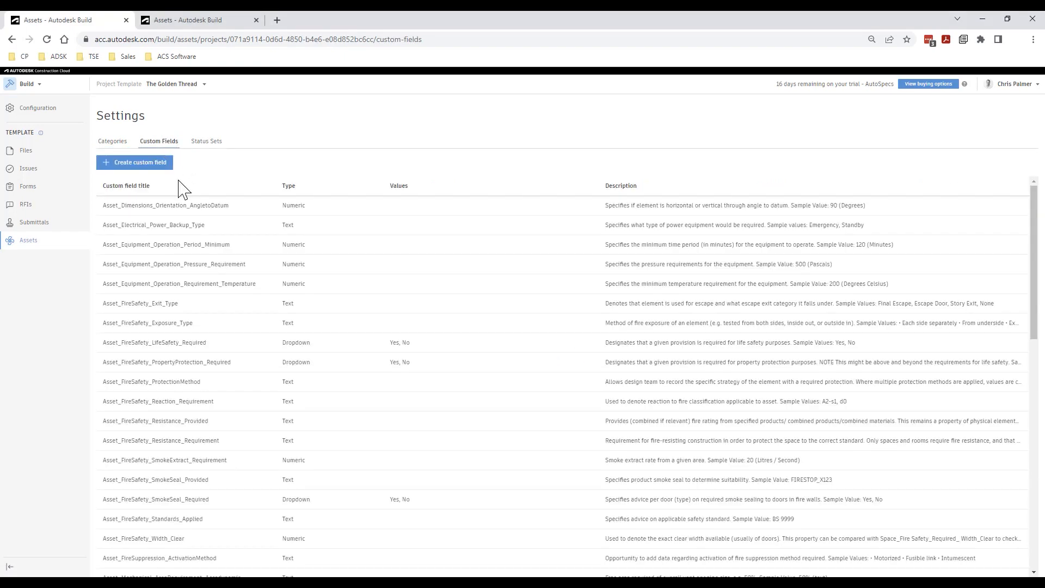
pyautogui.scroll(-3)
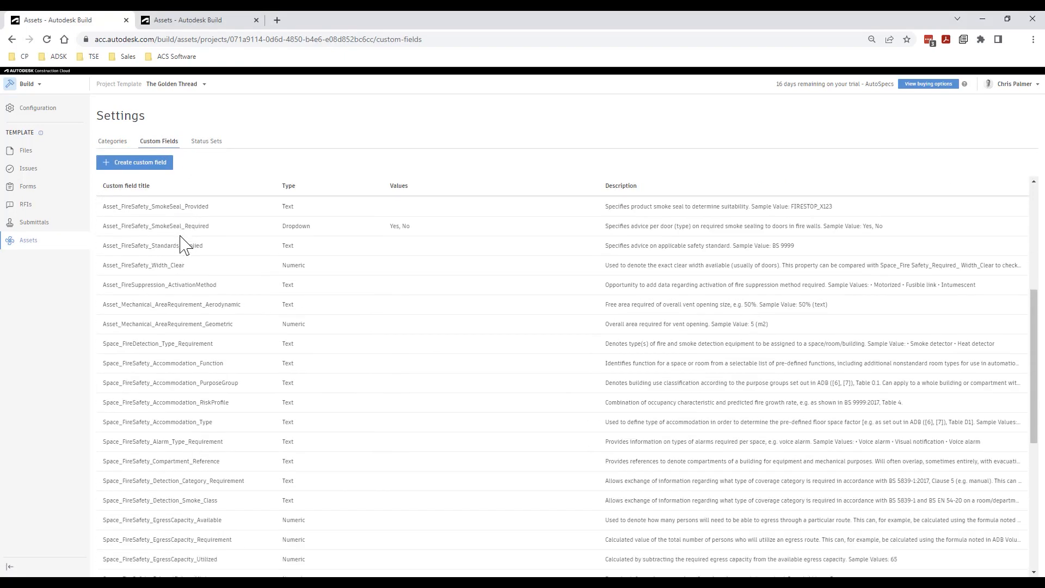
pyautogui.scroll(-3)
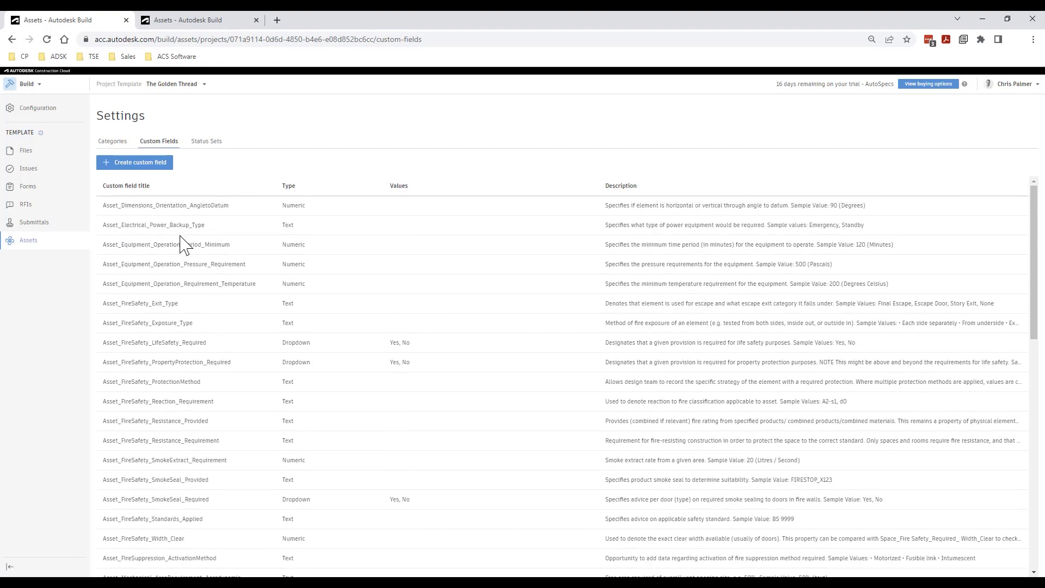
pyautogui.moveTo(254, 98)
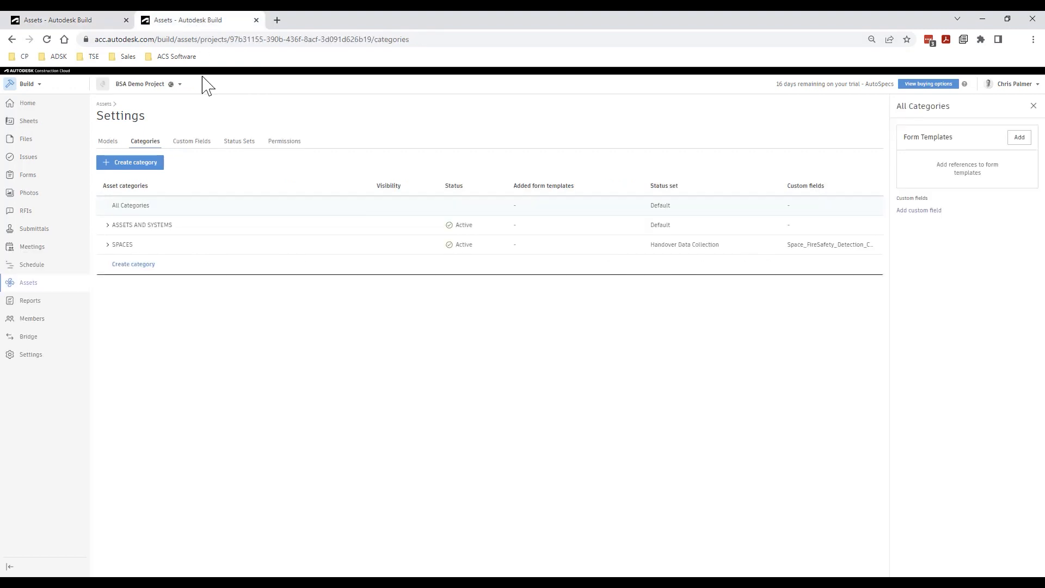
# - Inspect the DOORS and SPACES categories, then the Default and Handover Data Collection status sets
pyautogui.click(108, 224)
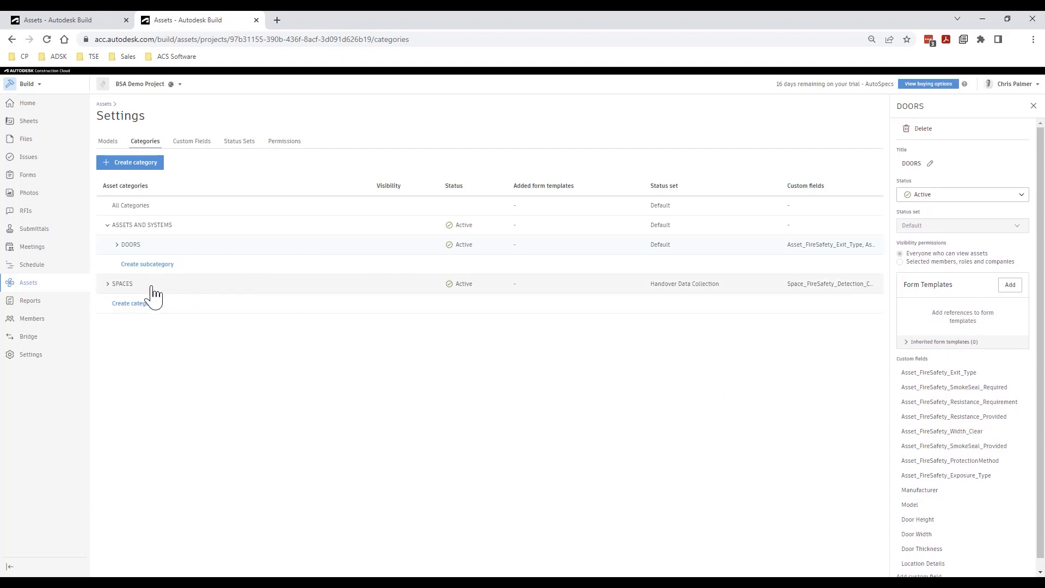
pyautogui.click(122, 283)
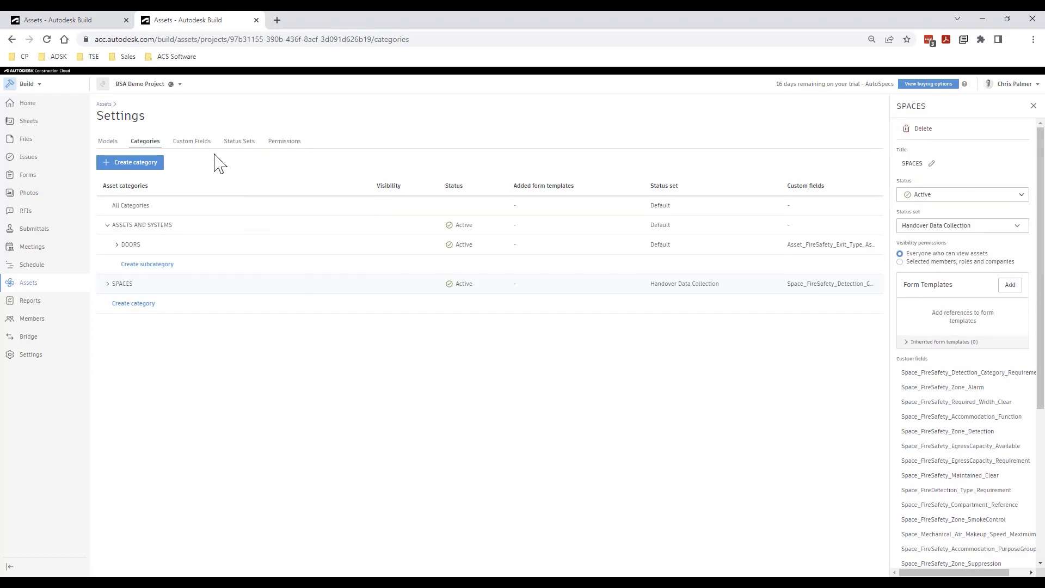
pyautogui.click(238, 141)
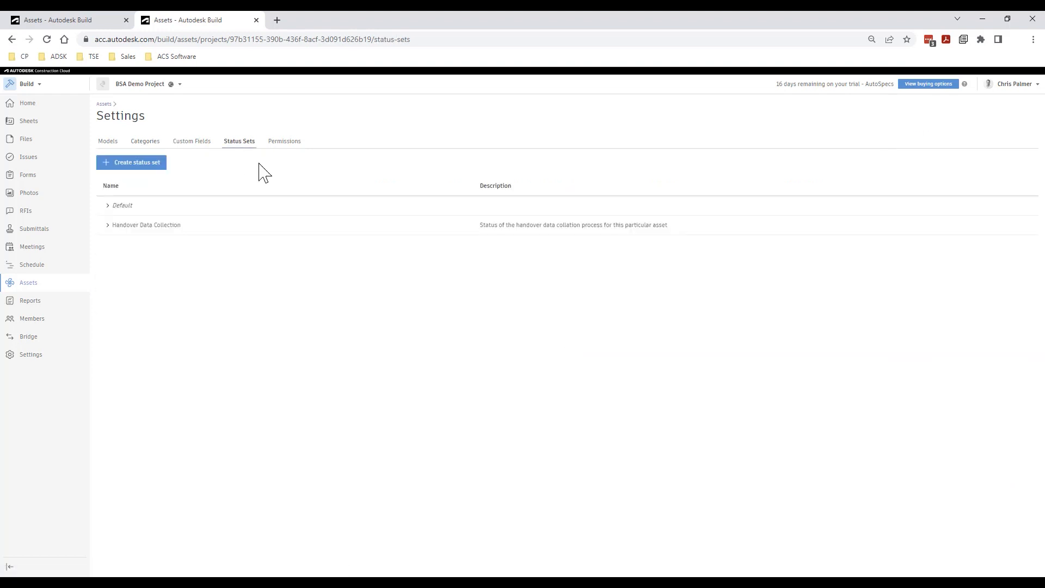
pyautogui.click(107, 204)
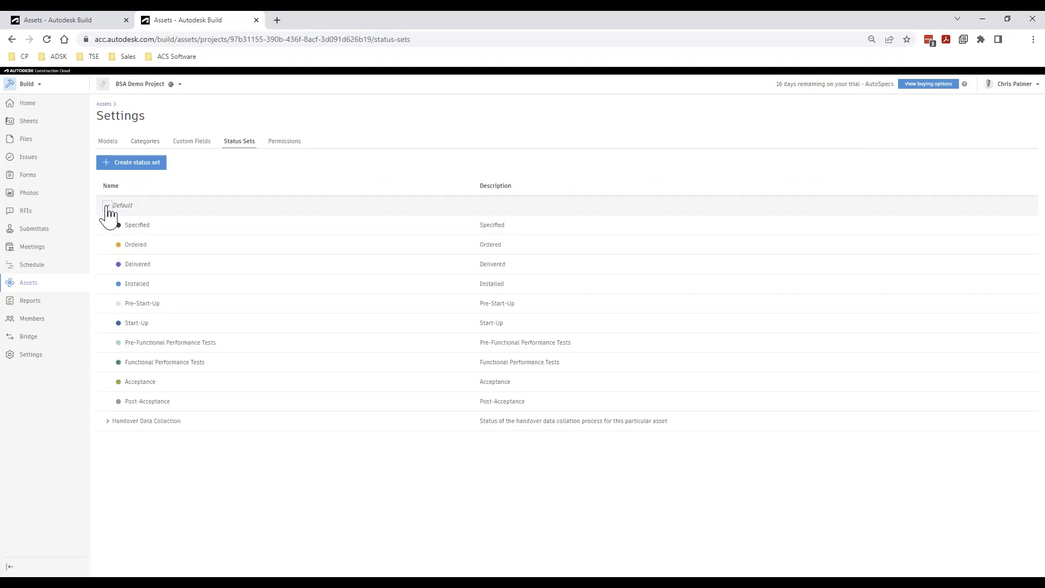
pyautogui.click(108, 204)
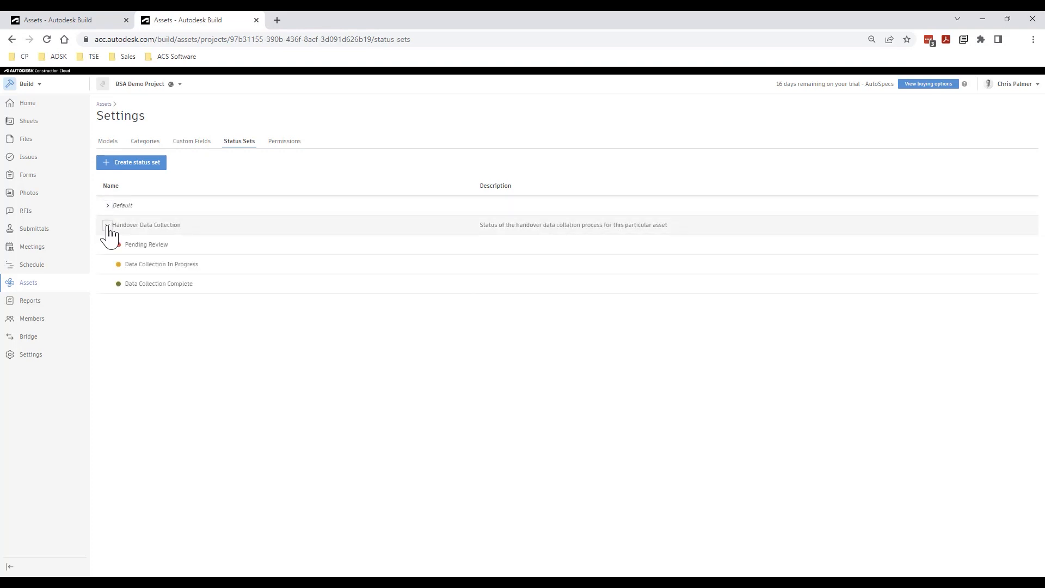
# - From the empty Assets list, download and open the sample asset import spreadsheet
pyautogui.click(108, 224)
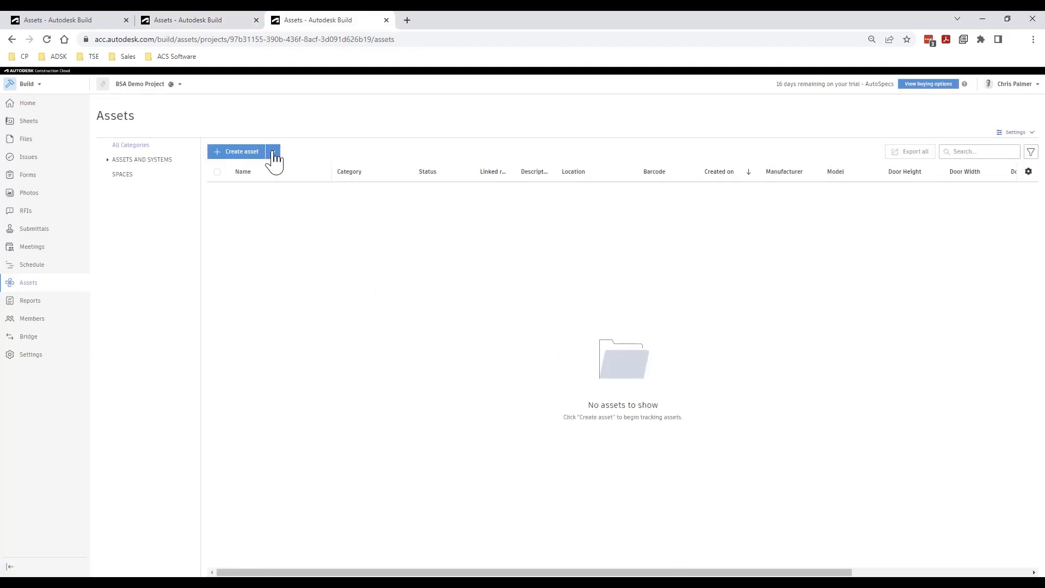
pyautogui.click(272, 152)
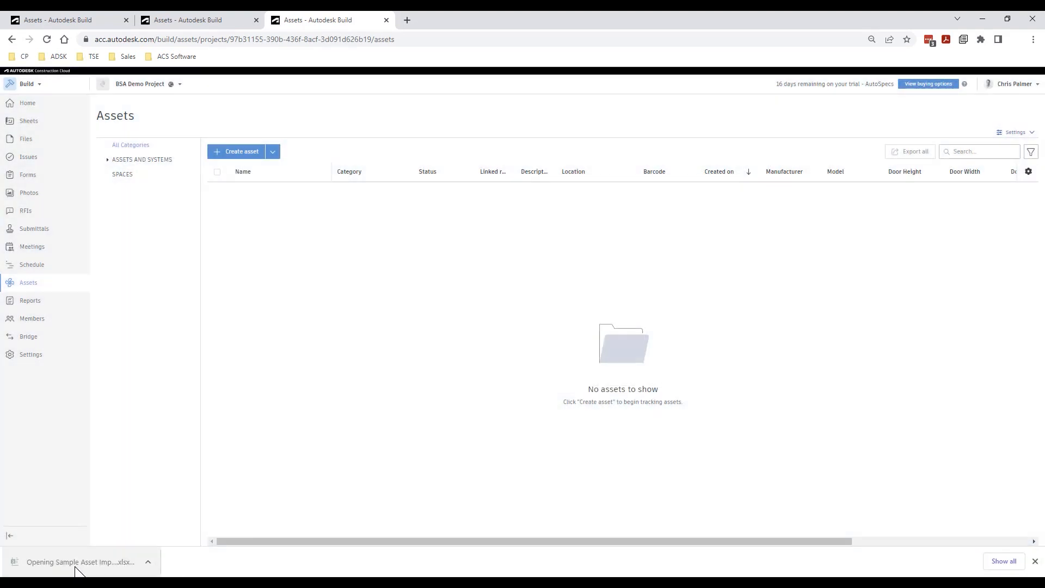
pyautogui.click(77, 562)
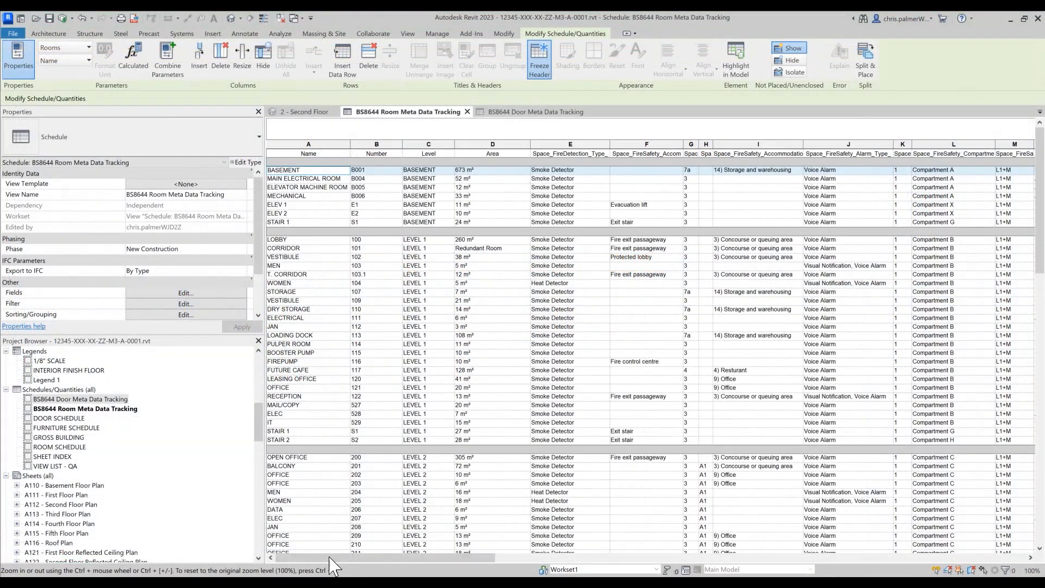
# - Export the BS8644 Room Meta Data Tracking schedule as a delimited text report
pyautogui.hscroll(3)
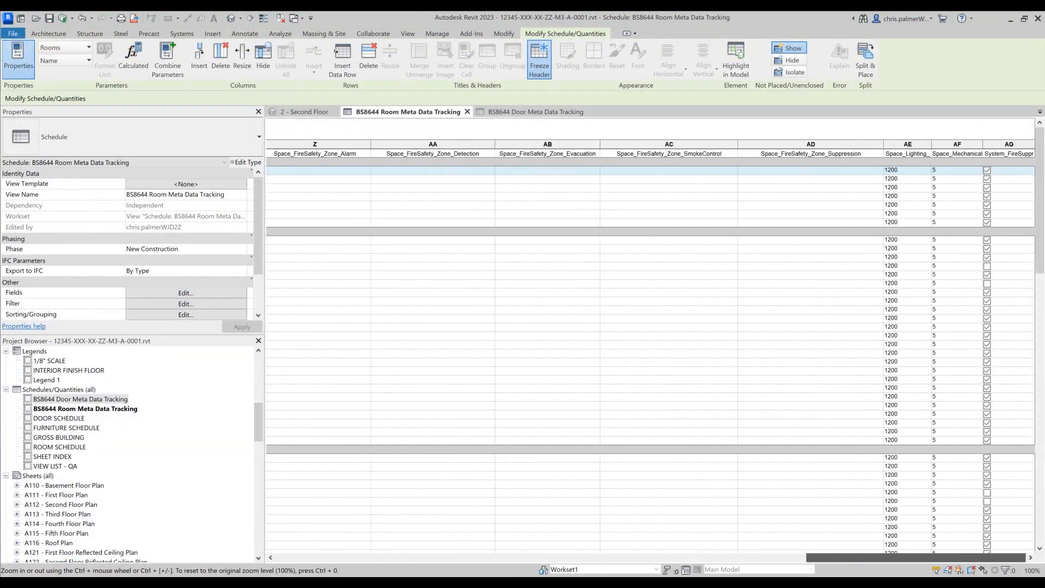
pyautogui.hscroll(-3)
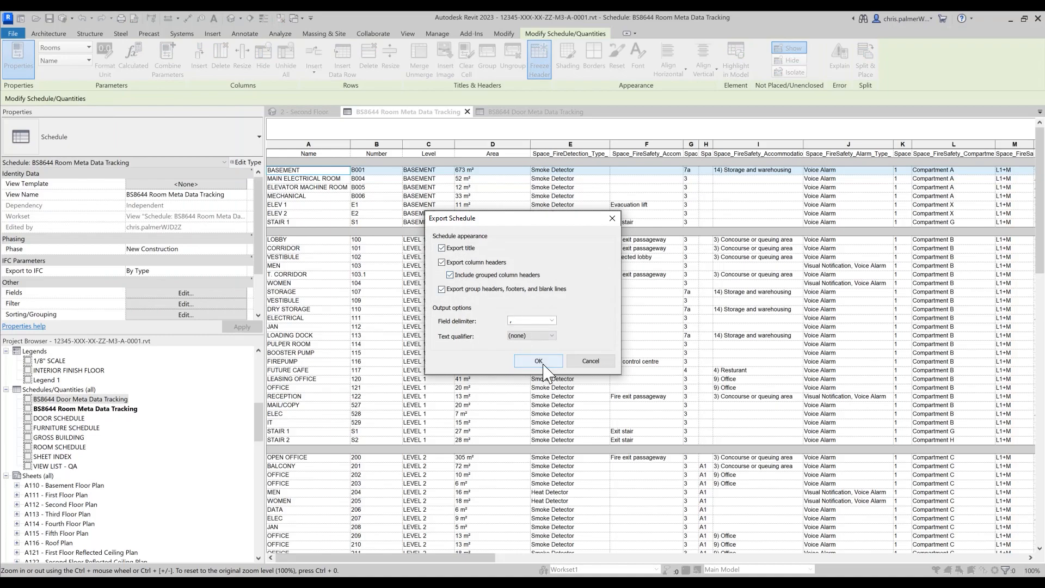
pyautogui.click(539, 360)
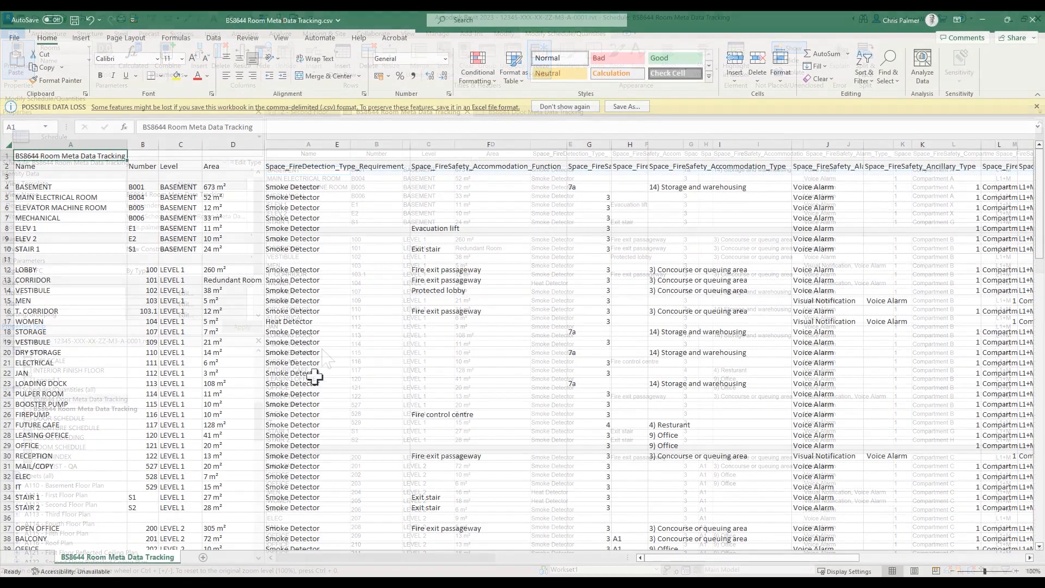
# - Check the exported room rows and fire-safety columns in BS8644 Room Meta Data Tracking.csv
pyautogui.hscroll(3)
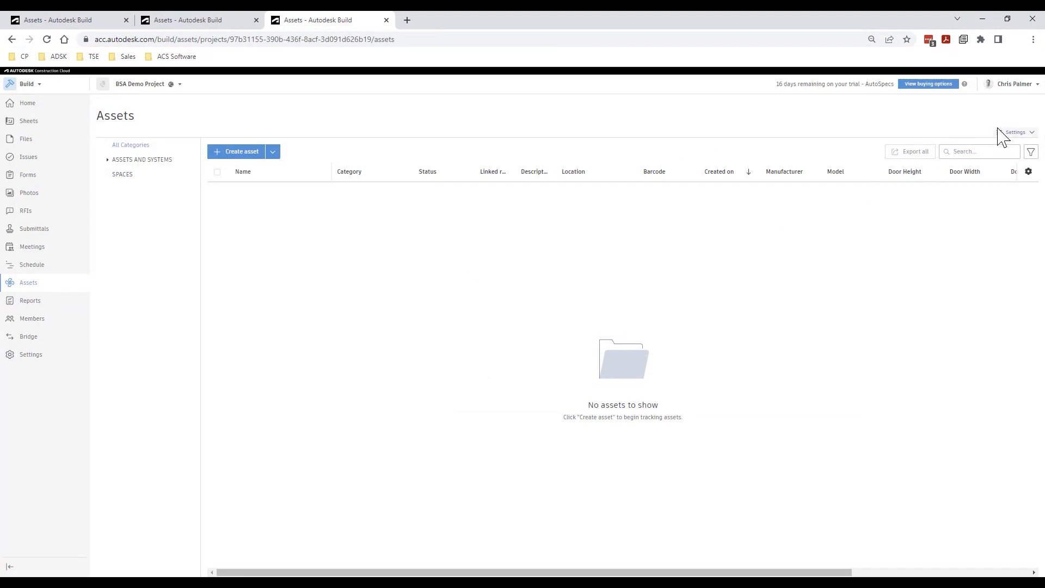
# - Add 12345-XXX-XX-ZZ-M3-A-0001.rvt from Project Files > 01 - WIP > 01.01 - Architectural as the import model
pyautogui.click(1014, 132)
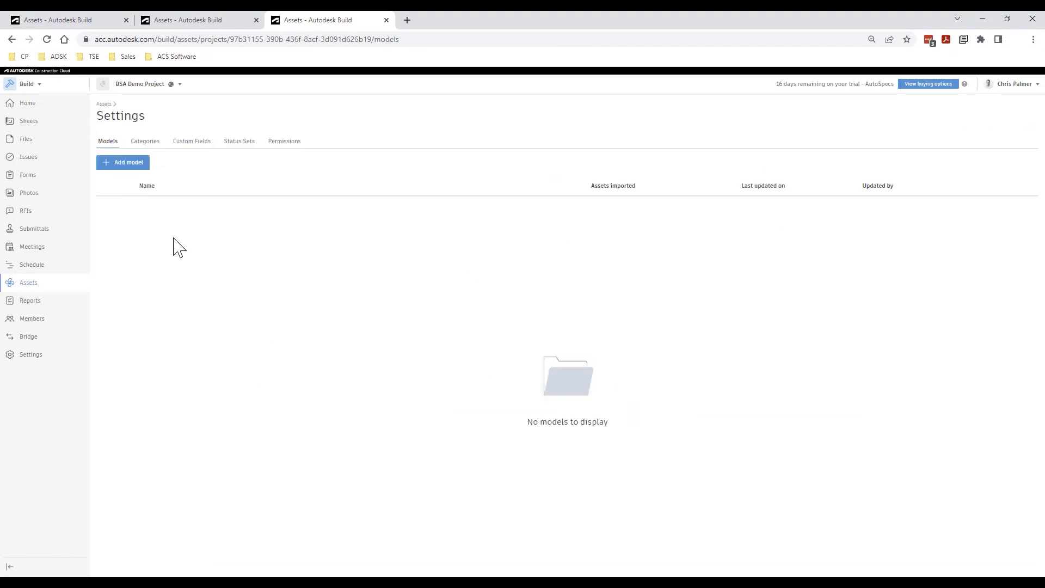
pyautogui.click(123, 163)
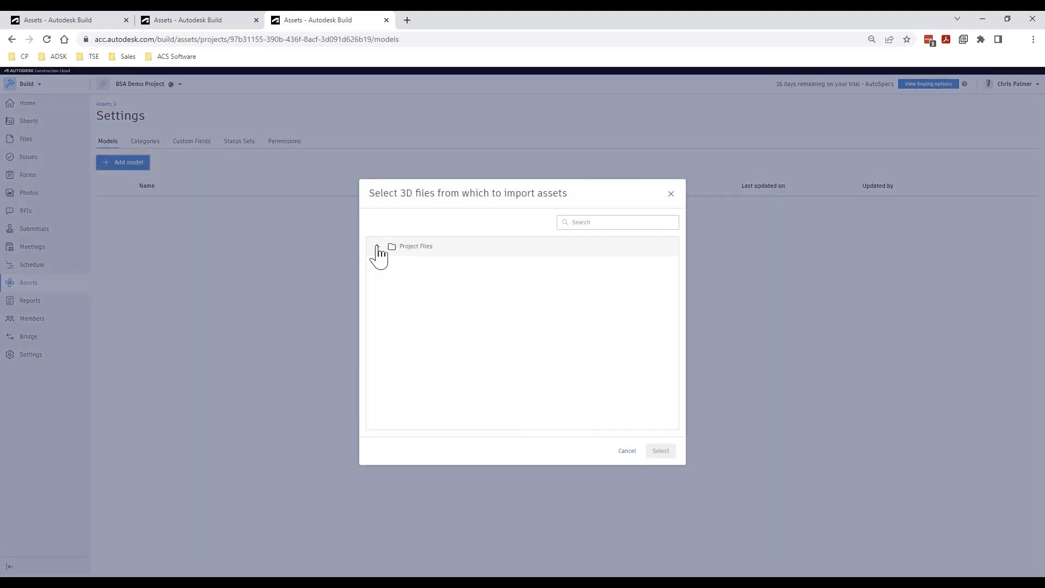
pyautogui.click(378, 246)
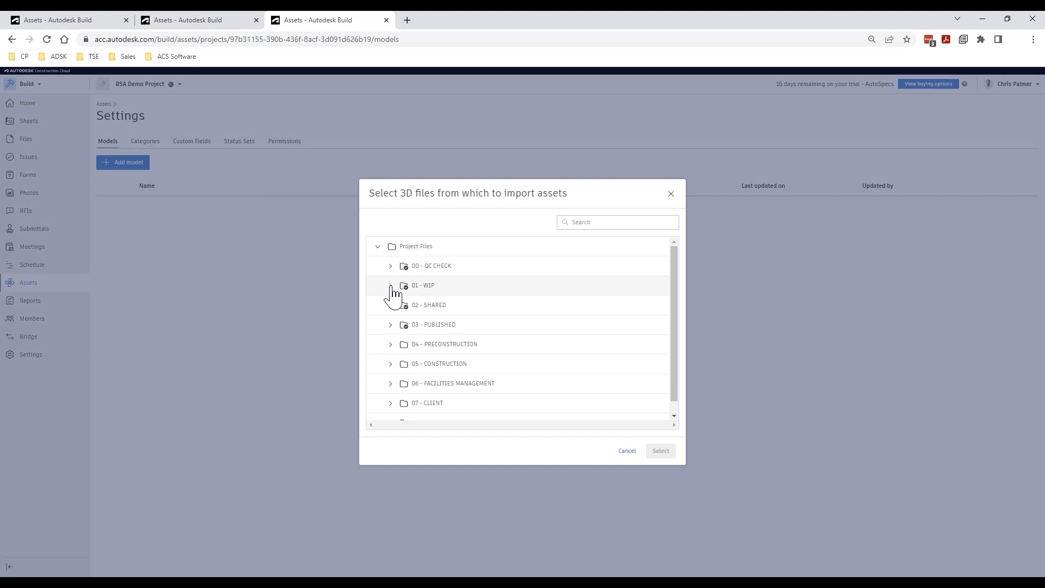
pyautogui.click(391, 285)
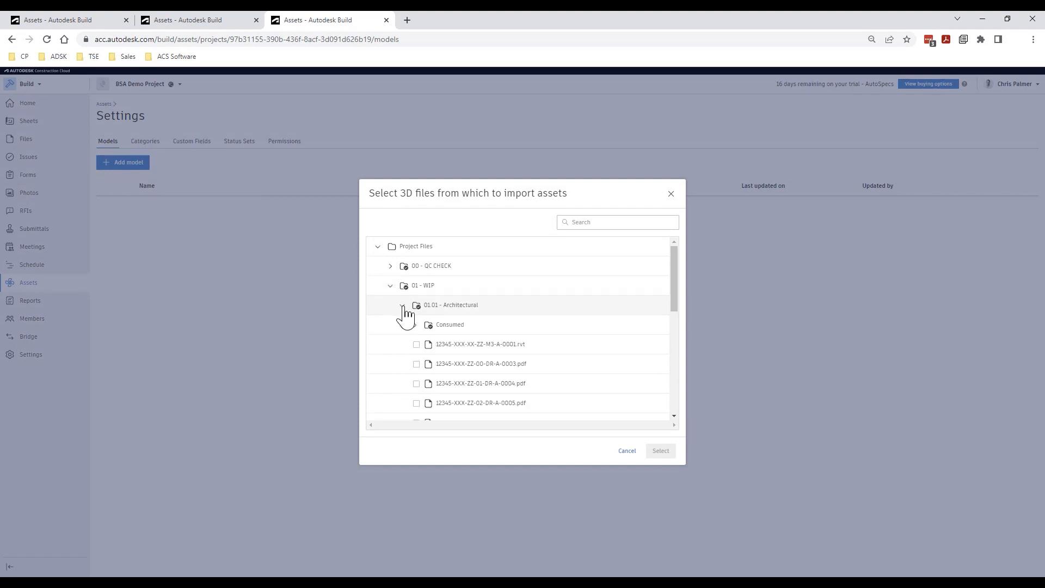
pyautogui.click(402, 305)
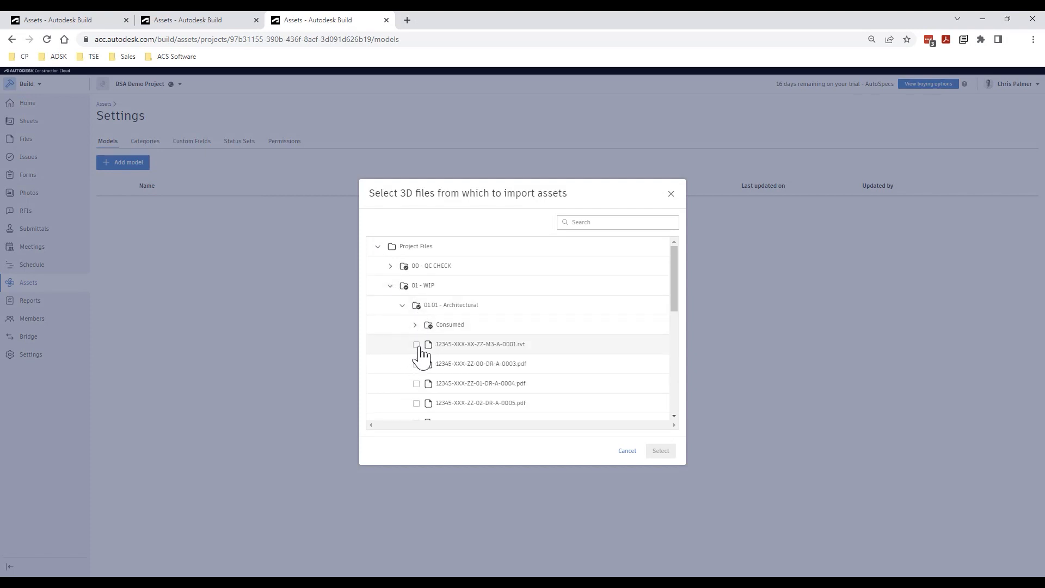
pyautogui.click(415, 344)
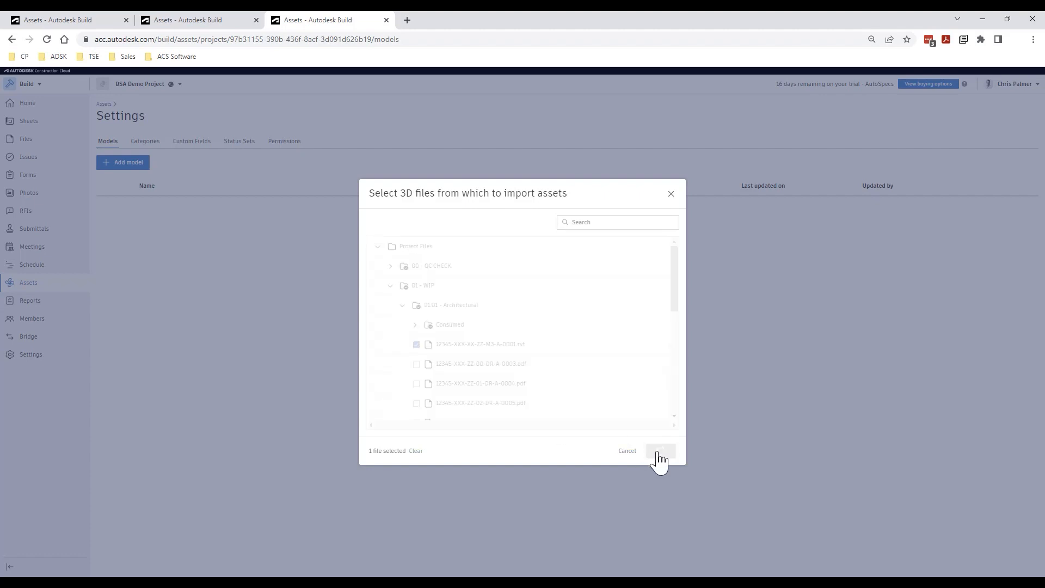
pyautogui.click(660, 450)
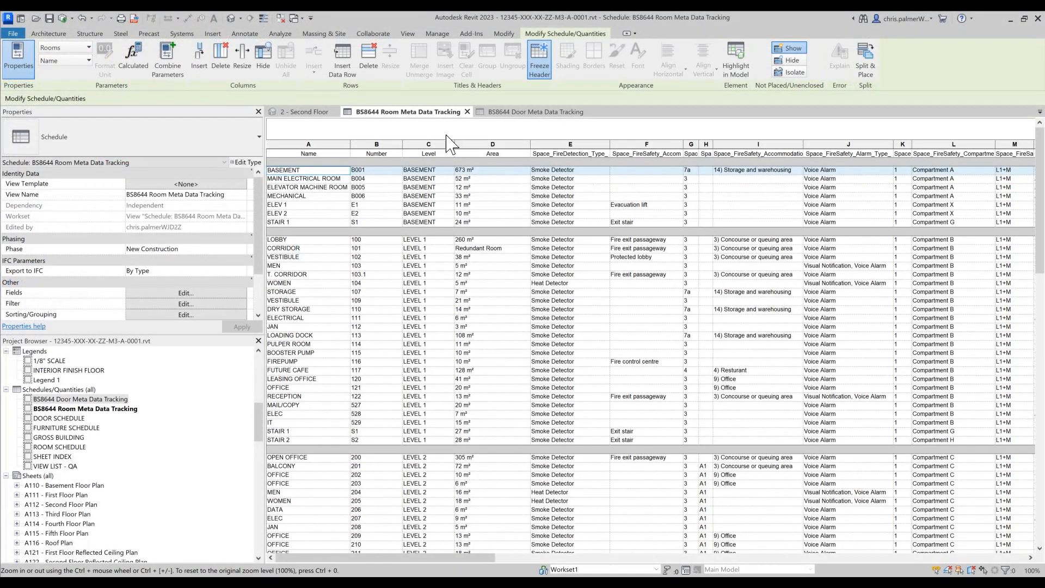
# - Review the BS8644 Door Meta Data Tracking schedule, then show the 3D 2 - Second Floor view
pyautogui.click(531, 111)
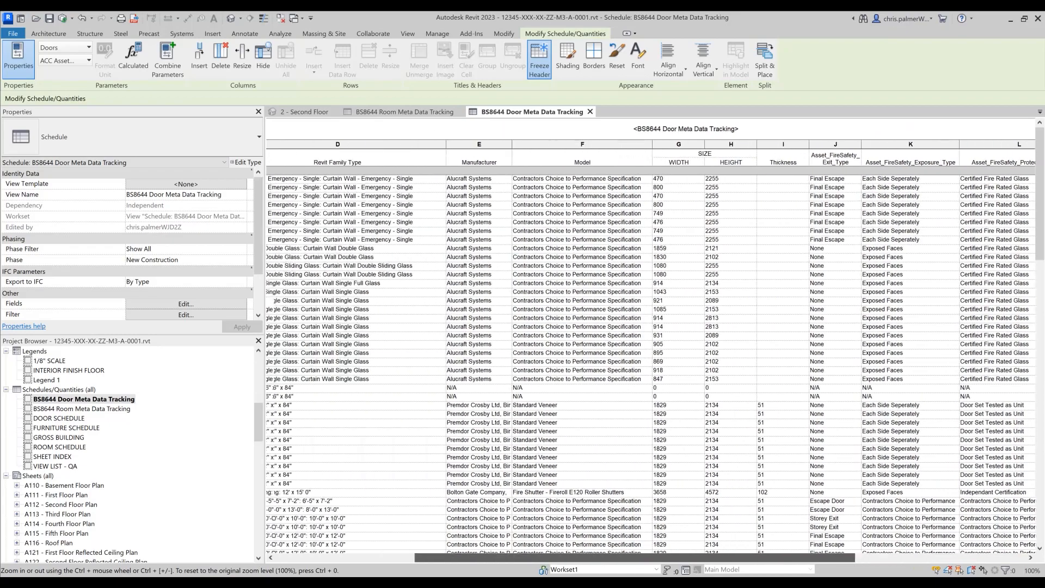
pyautogui.click(305, 111)
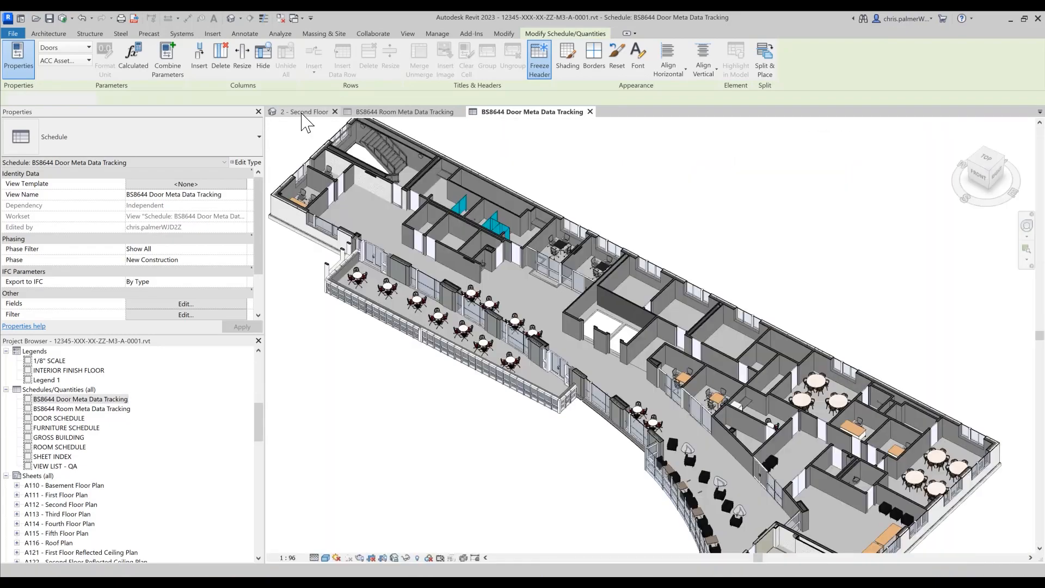
pyautogui.click(303, 111)
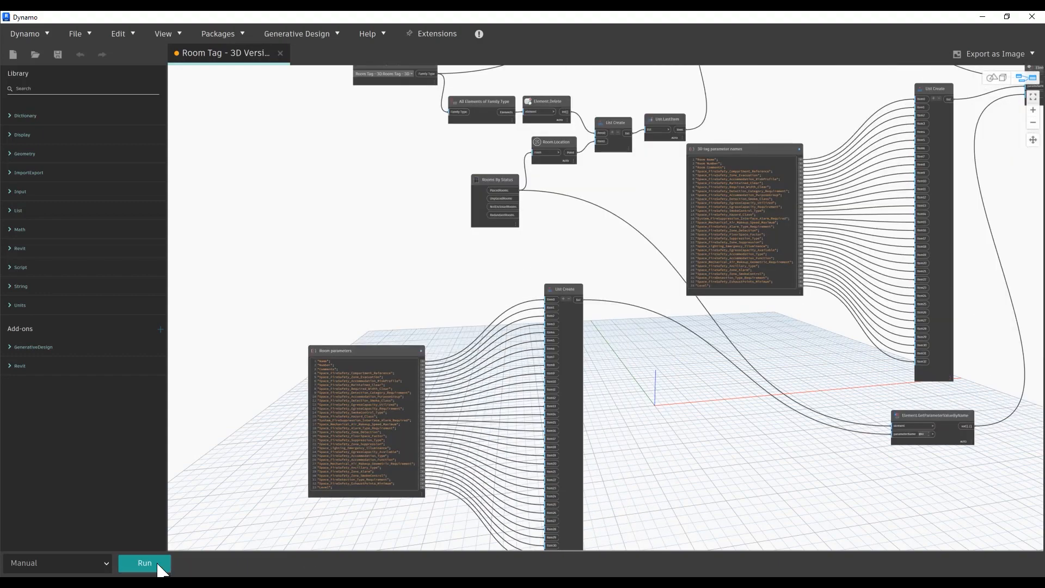
# - Run the Room Tag 3D Dynamo graph to place 3D room tags in the Revit model
pyautogui.click(144, 562)
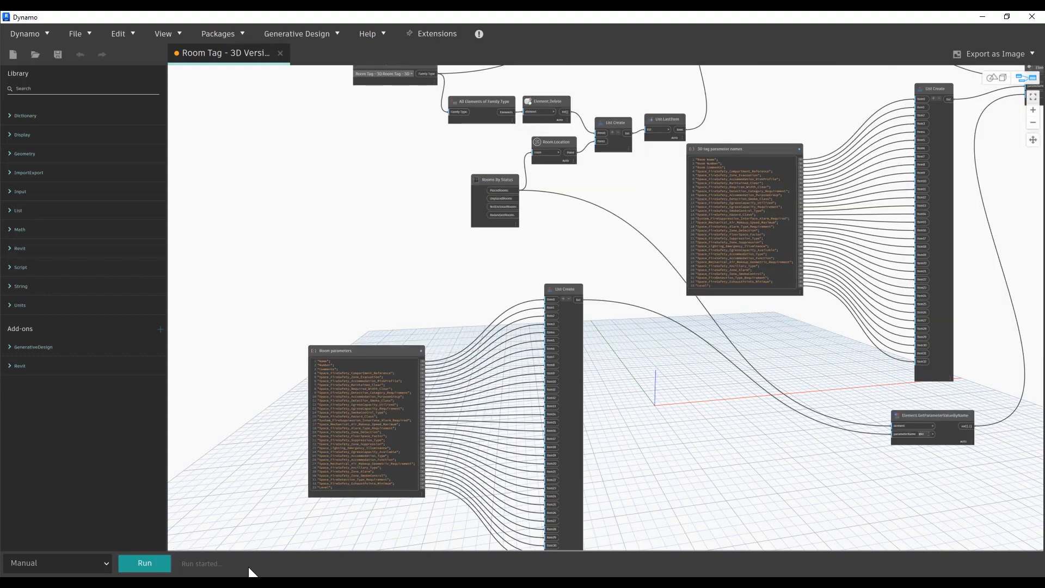
pyautogui.click(144, 563)
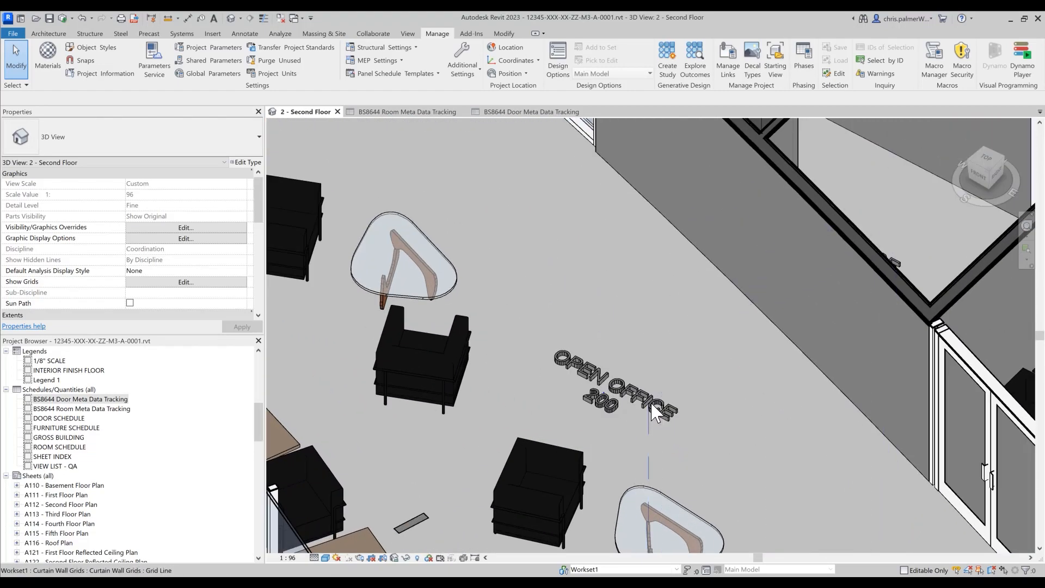
# - Start Map assets for DOORS to reach the Define import rules dialog
pyautogui.click(609, 380)
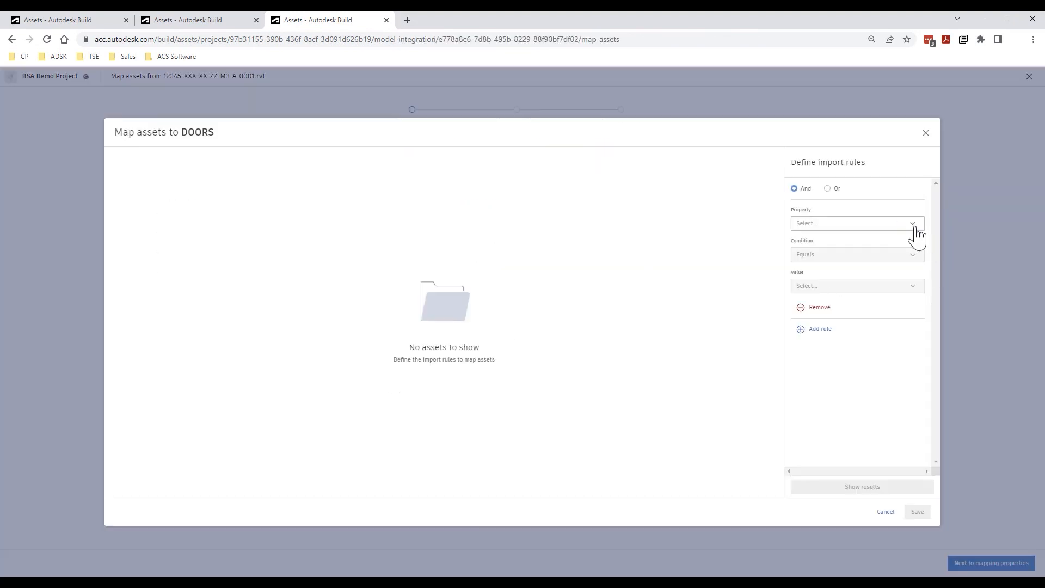
# - Set the DOORS rule to Revit Category equals Doors, matching 122 assets
pyautogui.write('Revit Cat')
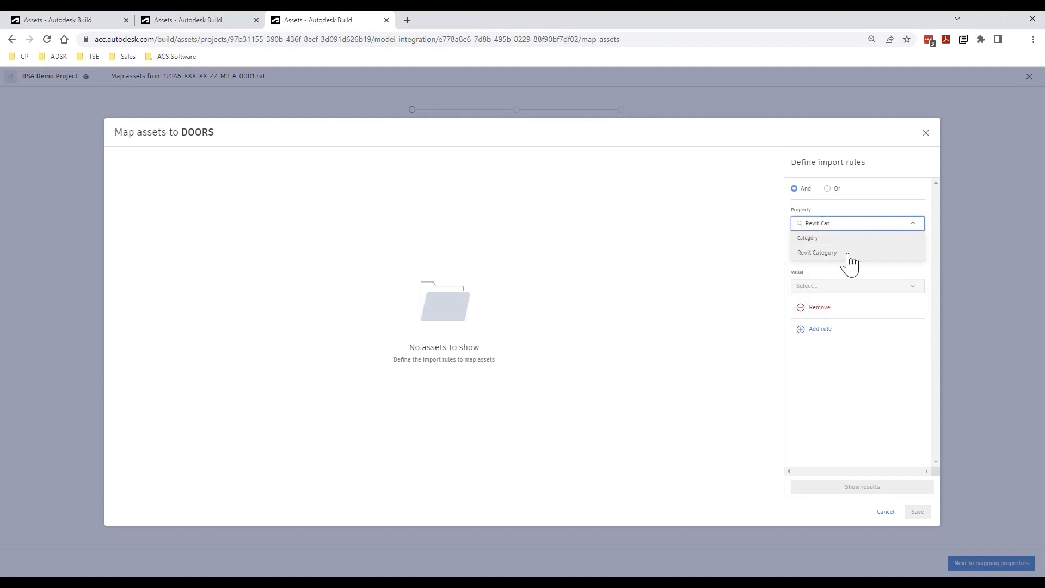
pyautogui.click(817, 251)
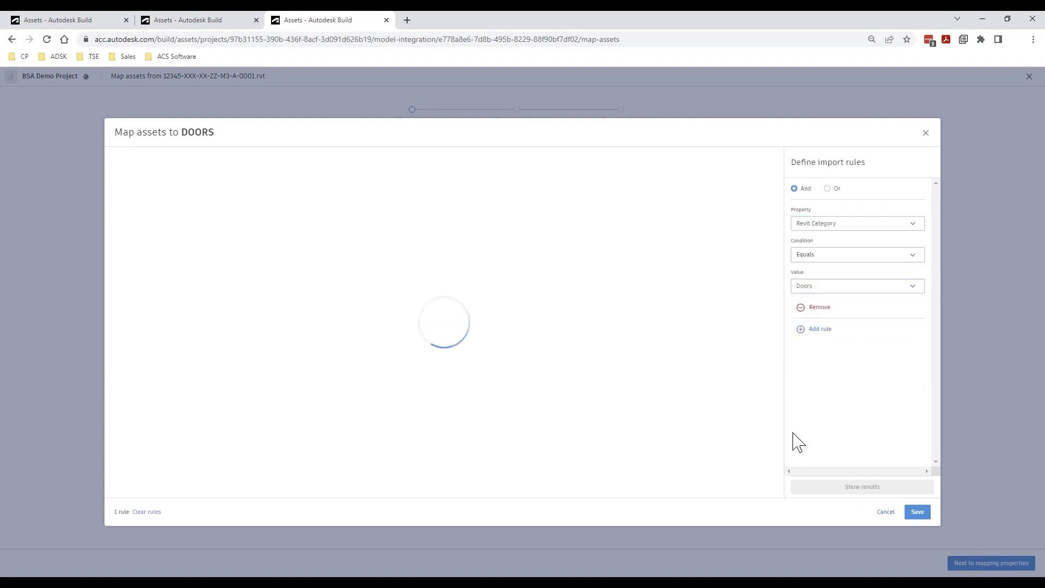
pyautogui.moveTo(594, 339)
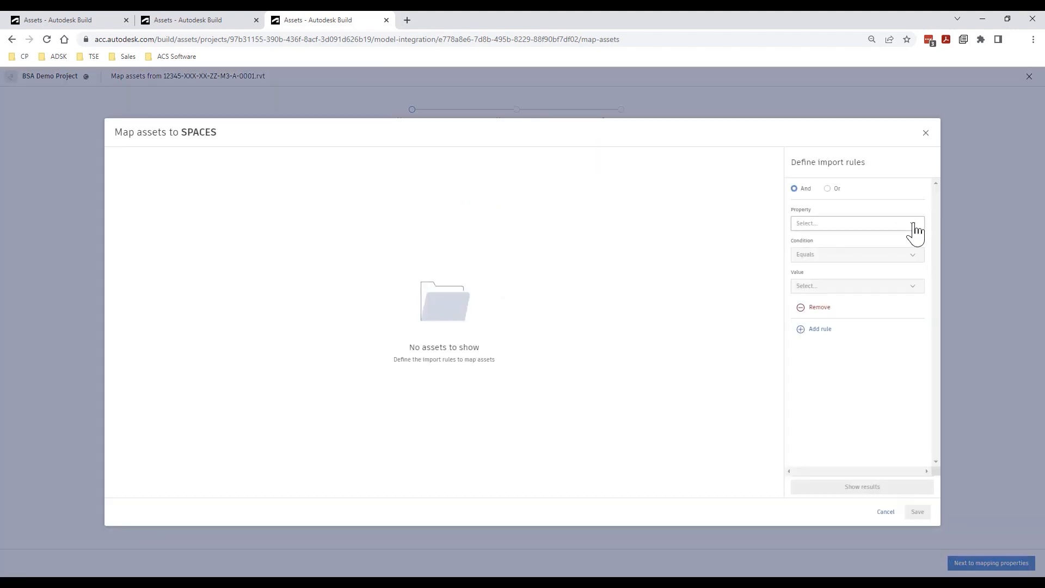
# - Set the SPACES rule to Revit Family Name equals Room Tag - 3D, preview 128 matches and save
pyautogui.click(857, 222)
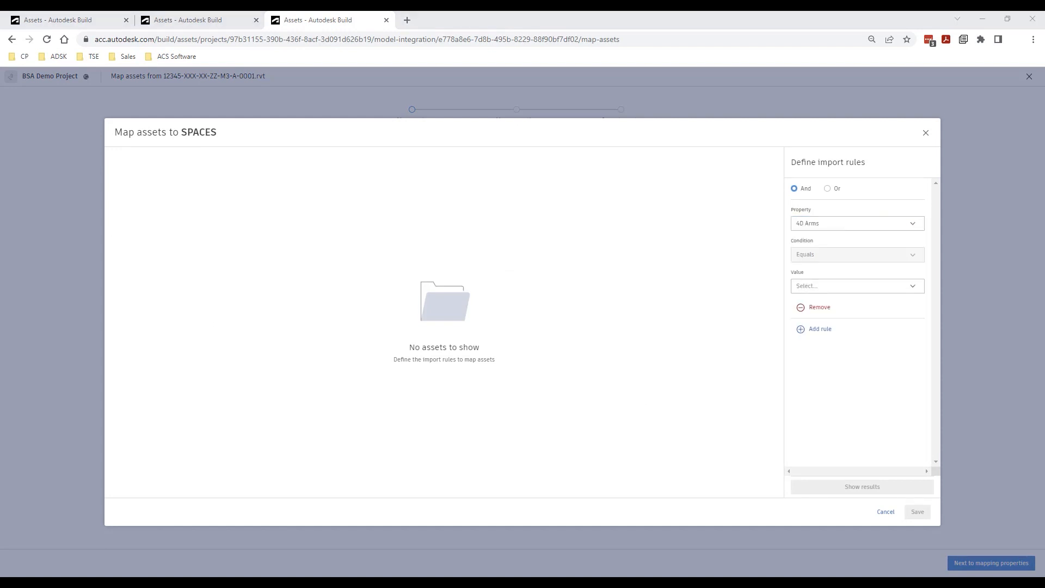
pyautogui.click(856, 223)
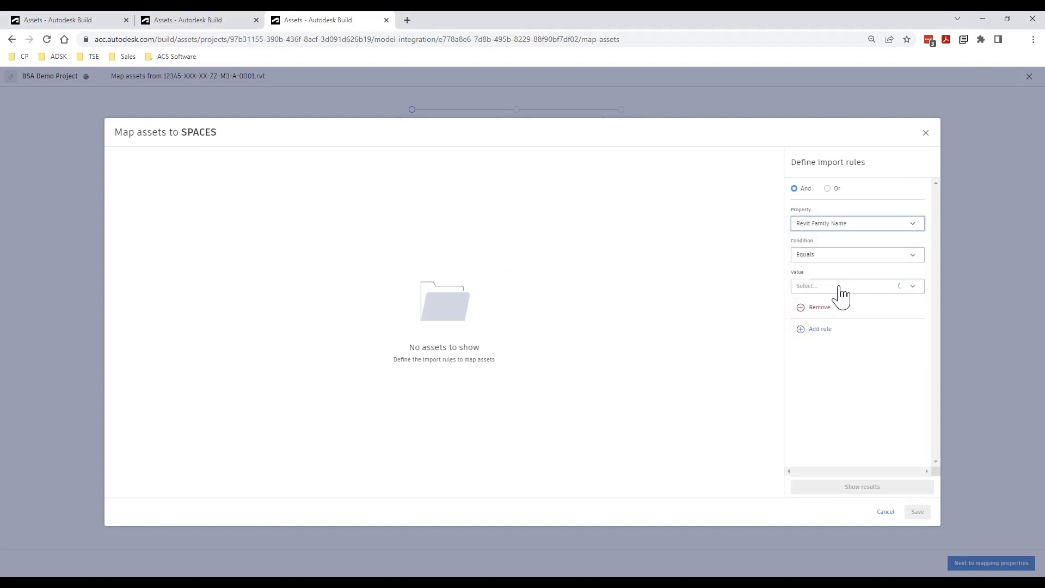
pyautogui.click(856, 286)
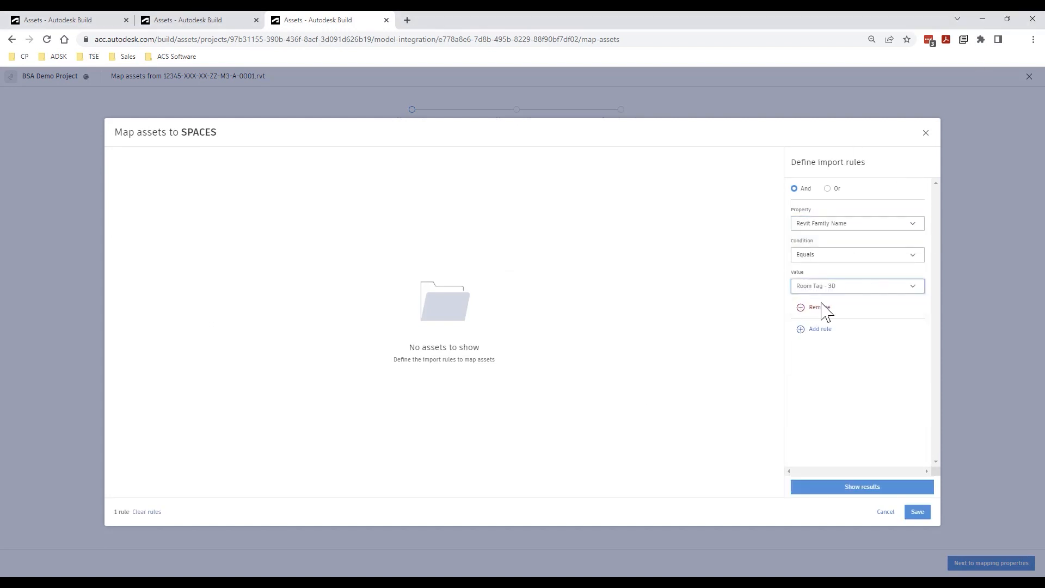
pyautogui.click(861, 485)
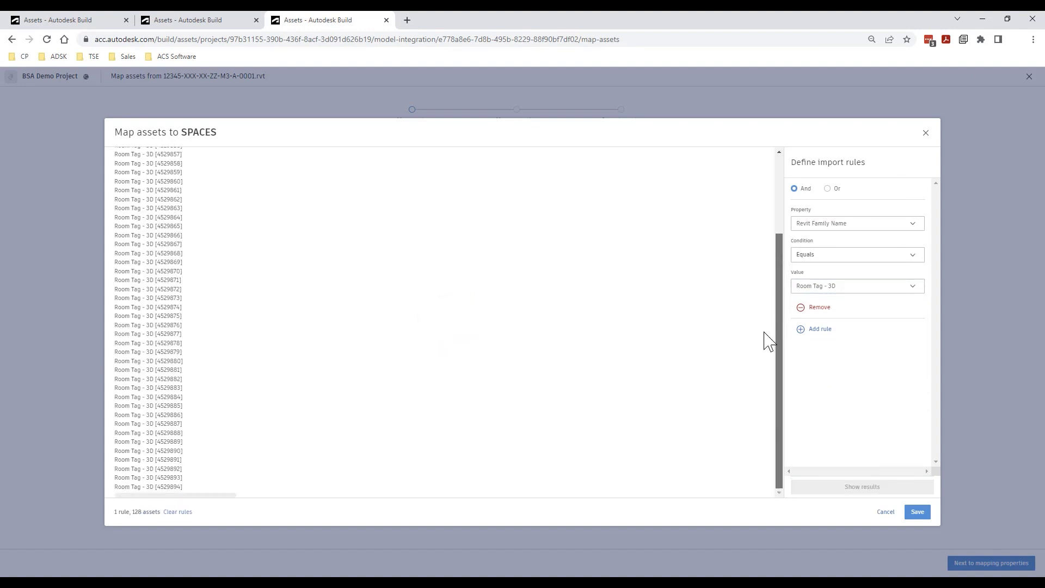
pyautogui.click(916, 512)
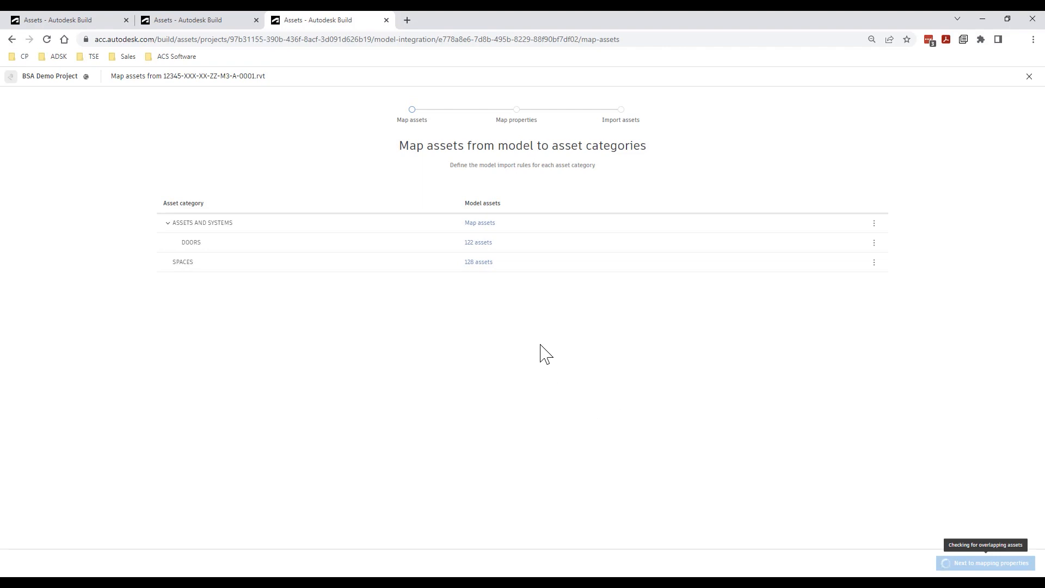
pyautogui.moveTo(902, 537)
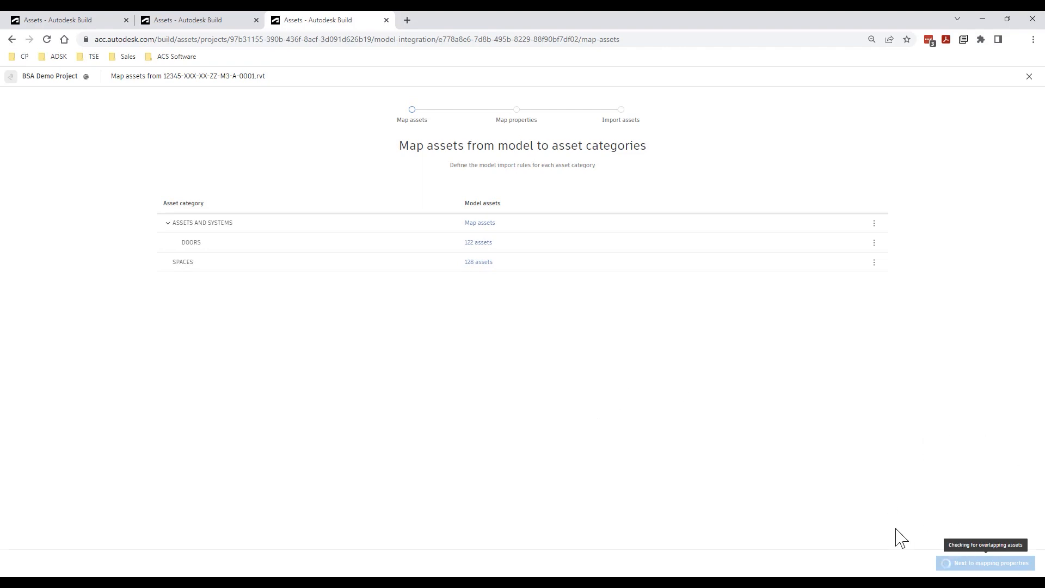
# - Map the DOORS protection method and fire safety exposure fields to model properties
pyautogui.click(994, 563)
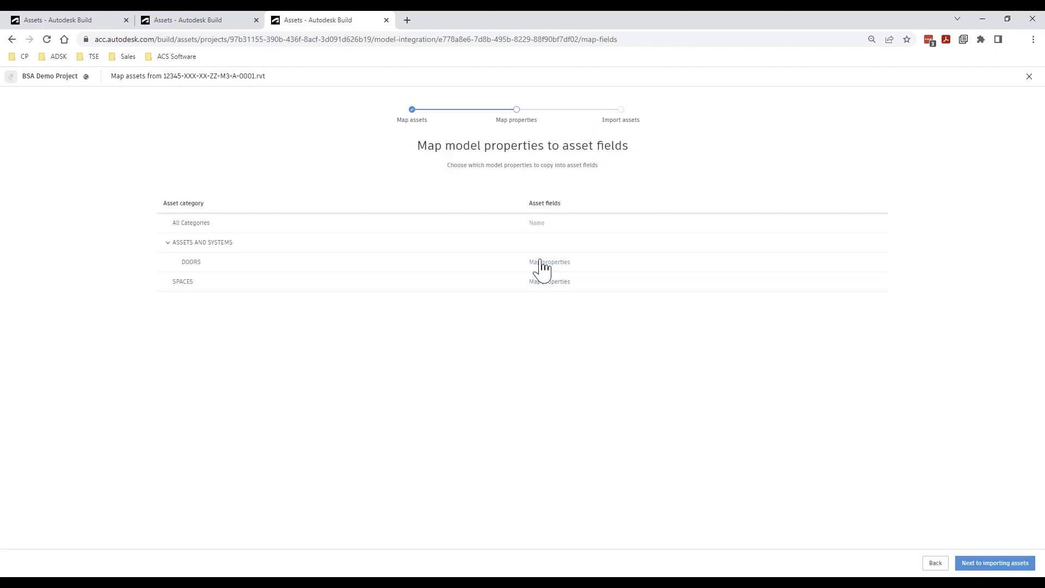
pyautogui.click(549, 261)
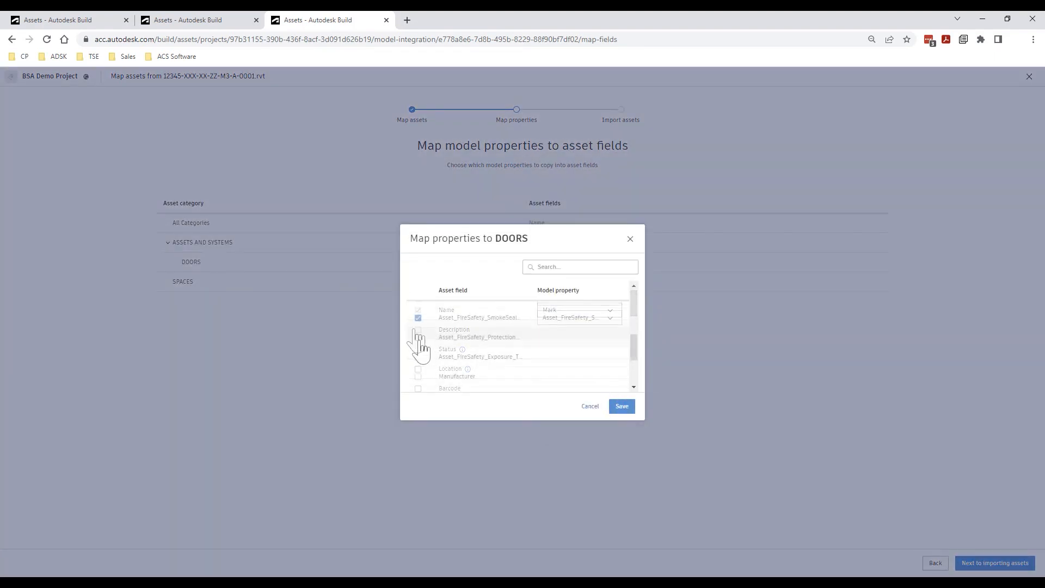
pyautogui.click(418, 337)
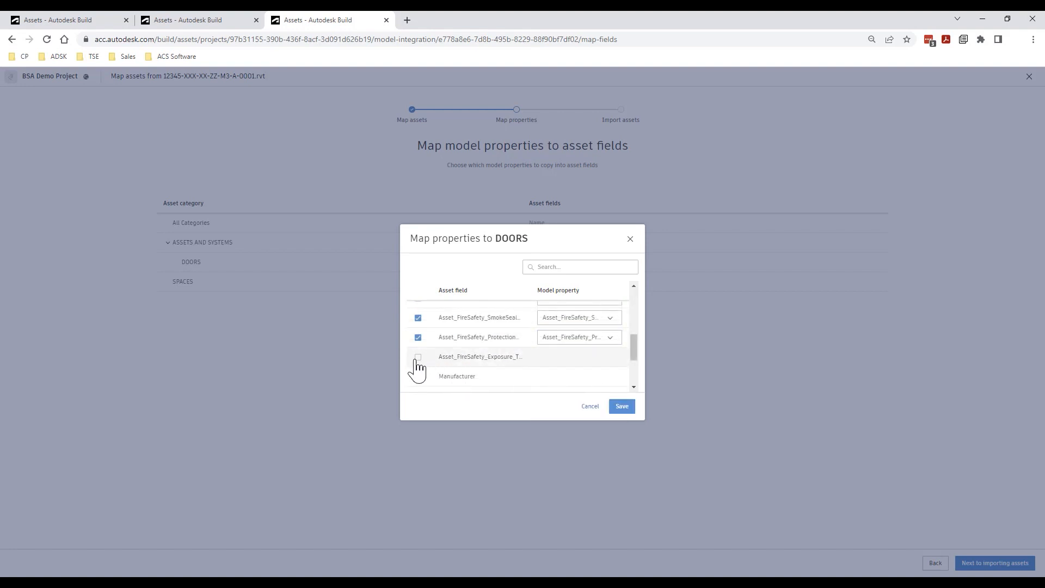
pyautogui.click(418, 357)
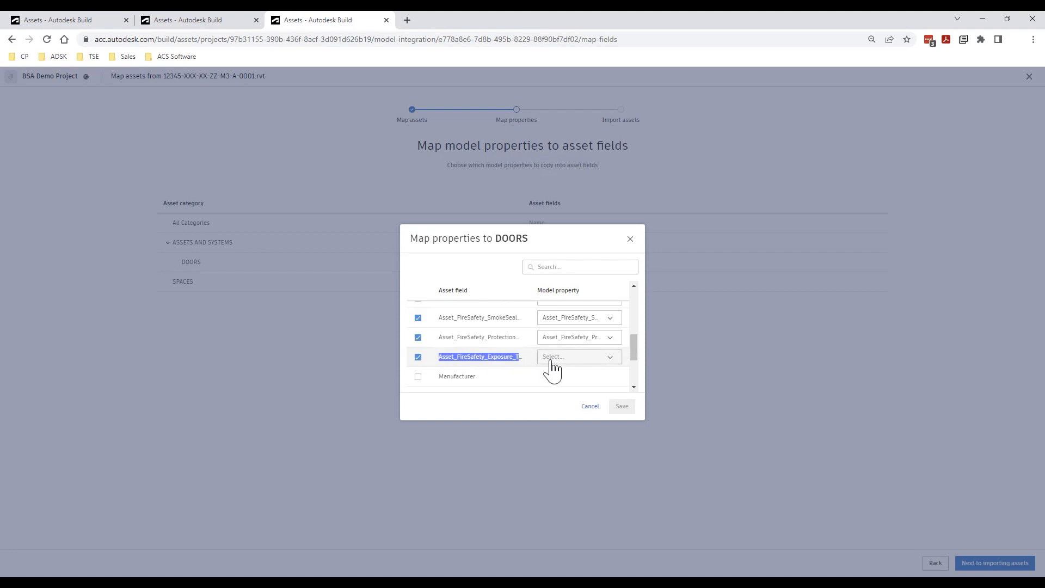
pyautogui.click(578, 356)
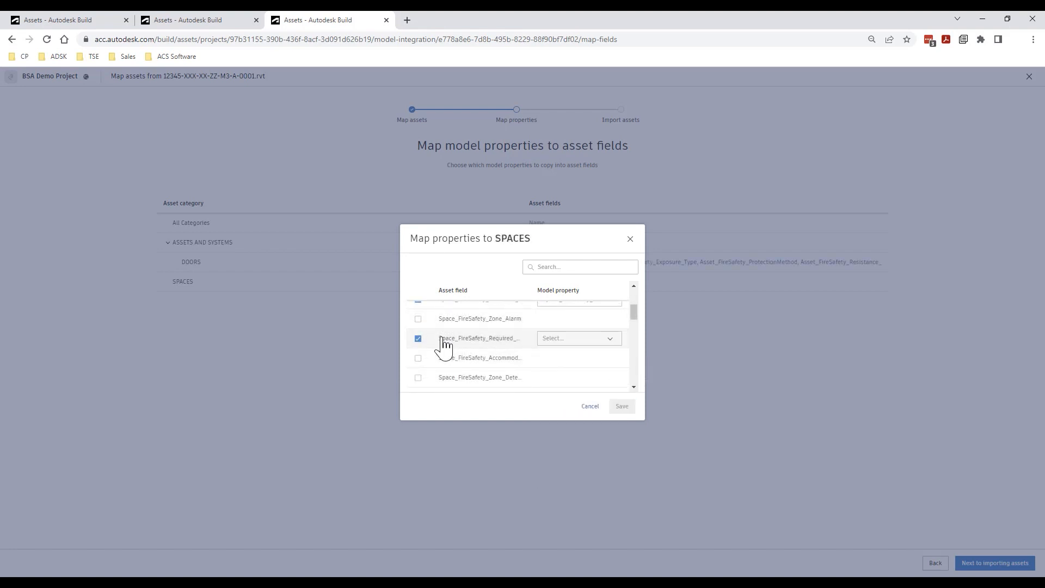
# - Map the required fire safety and fire safety accommodation fields to their model properties
pyautogui.doubleClick(477, 338)
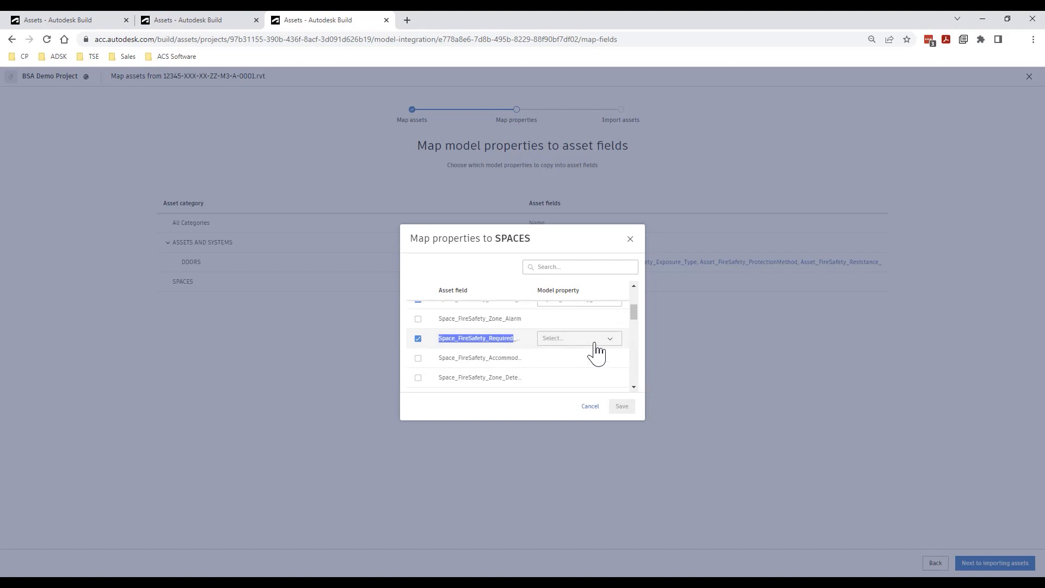
pyautogui.click(577, 337)
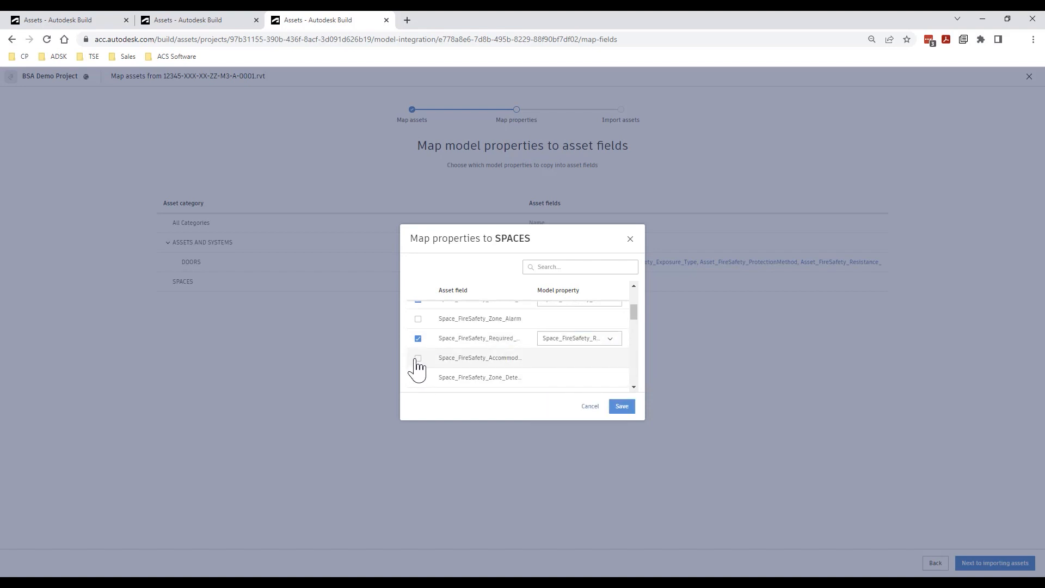
pyautogui.click(418, 358)
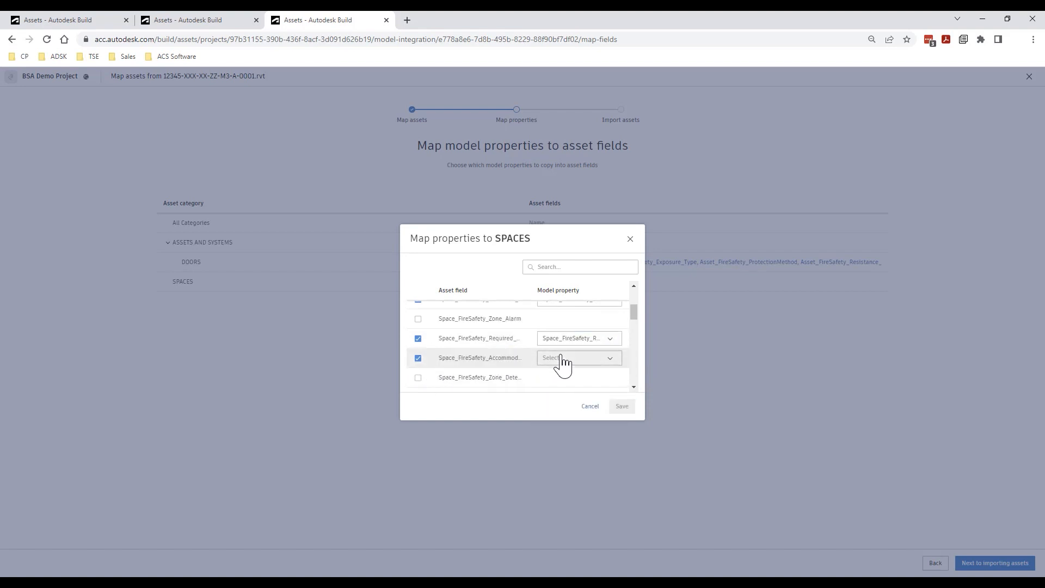
pyautogui.click(577, 358)
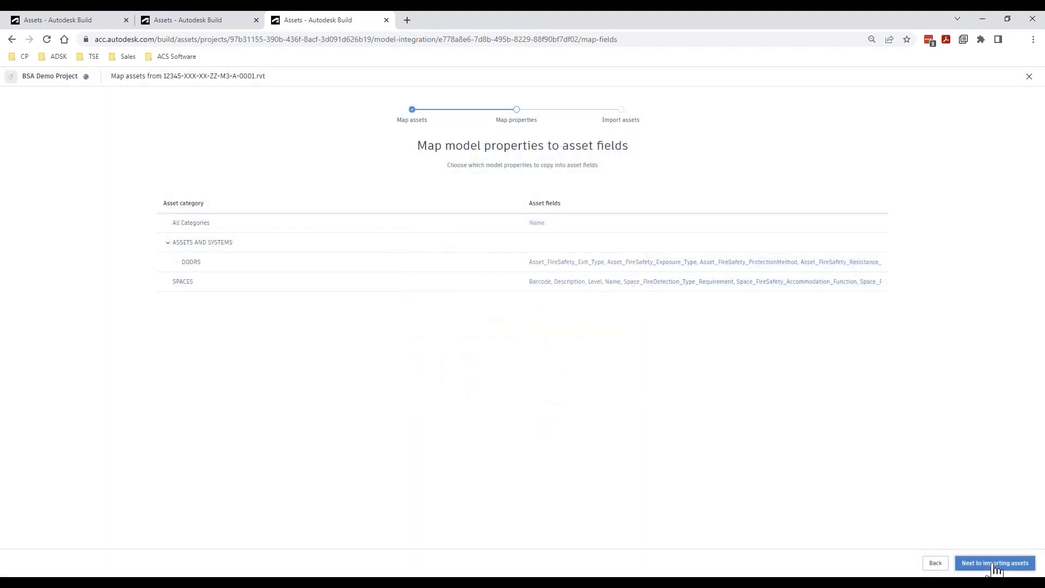
# - Review and import the mapped assets so 128 spaces appear in the Assets log
pyautogui.click(994, 563)
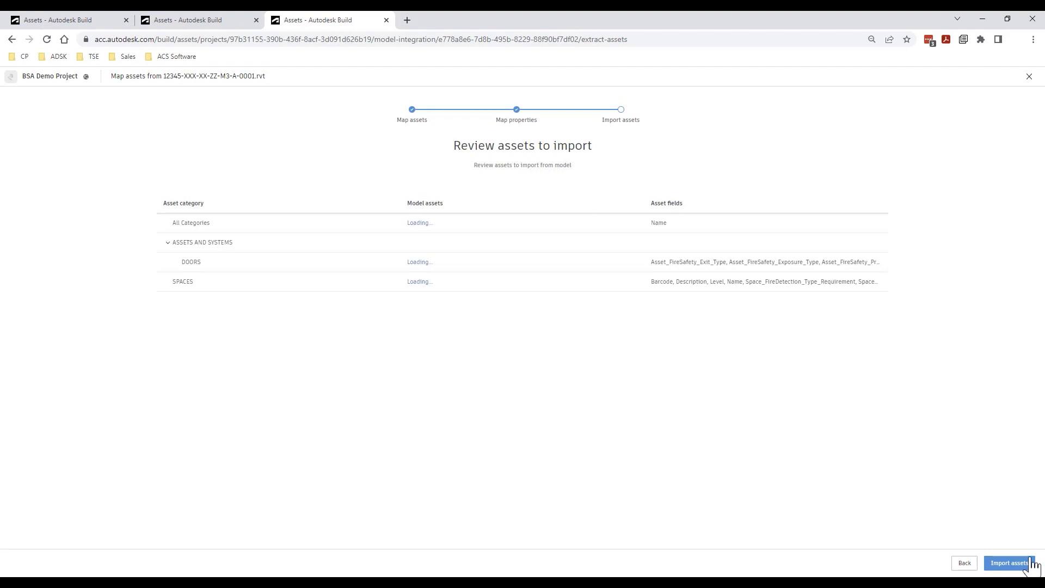
pyautogui.click(1008, 563)
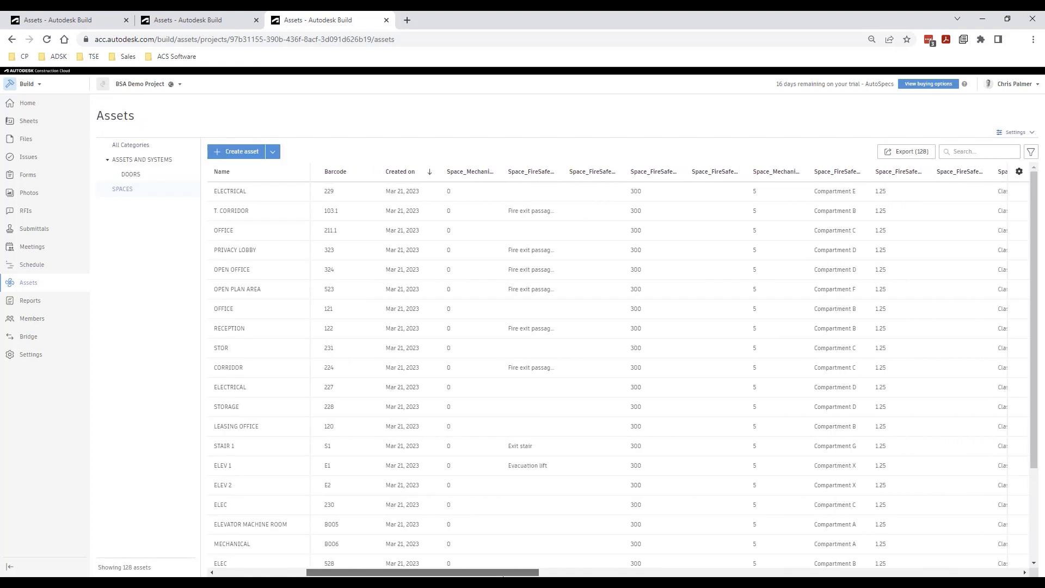
# - Filter the SPACES assets on the Level custom field with value Basement, leaving 23 assets
pyautogui.hscroll(3)
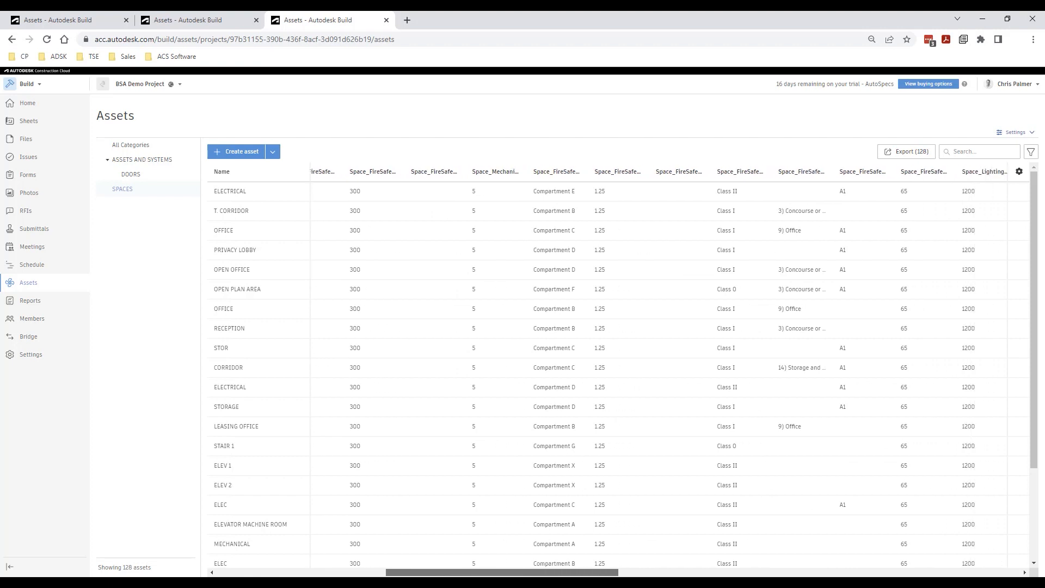
pyautogui.hscroll(3)
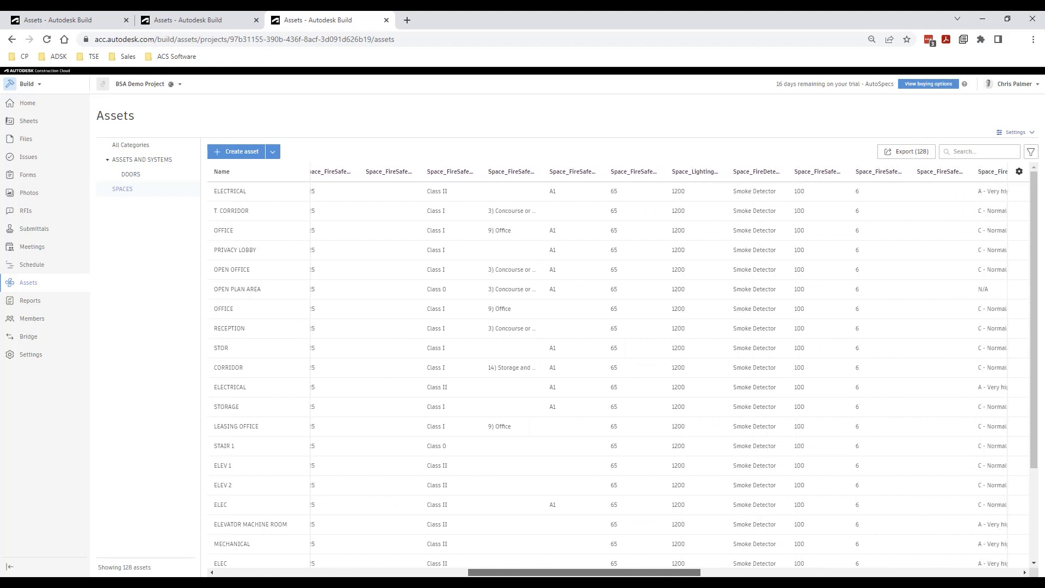
pyautogui.hscroll(3)
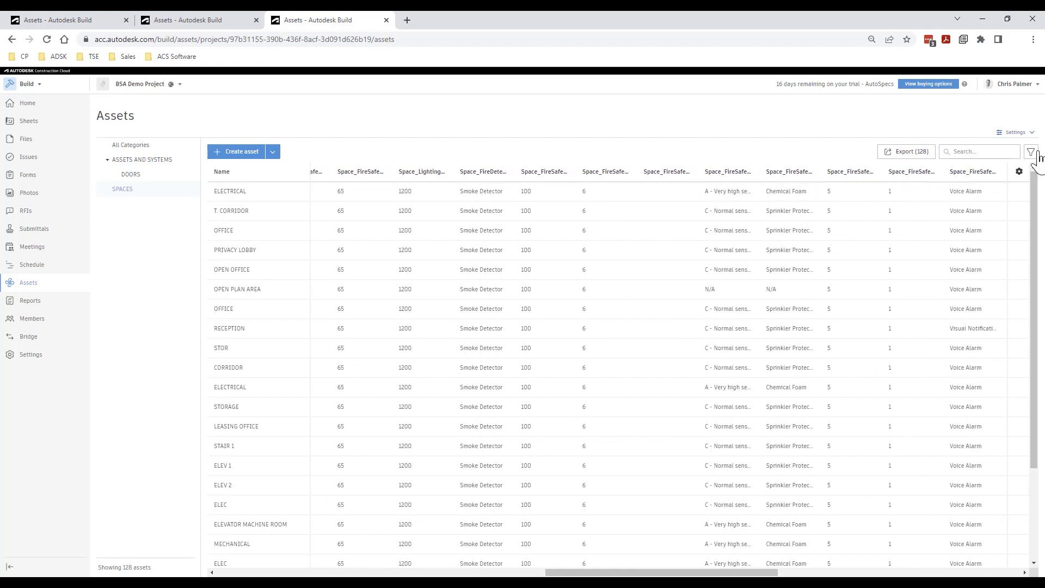
pyautogui.click(1031, 151)
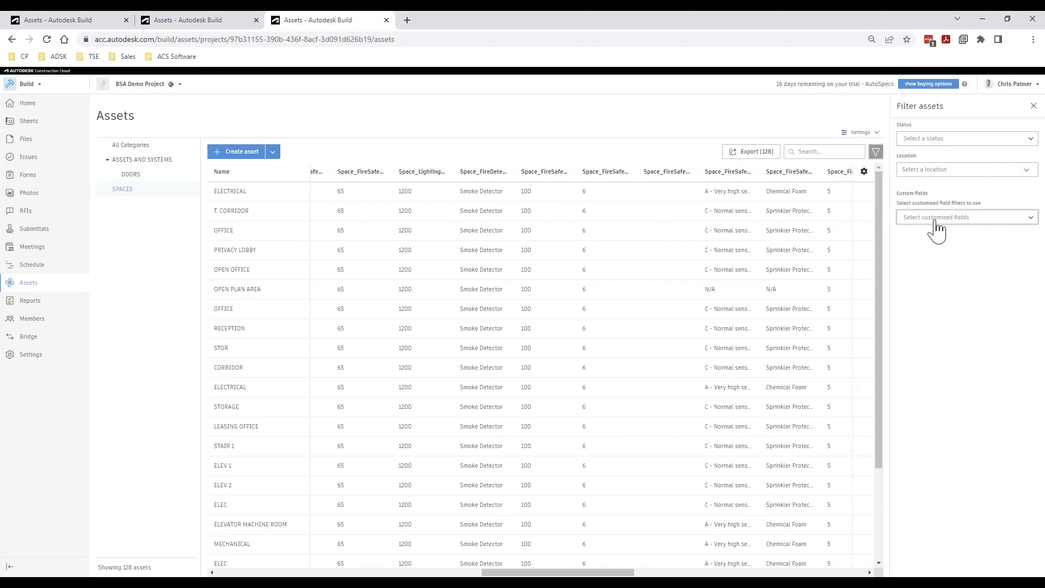
pyautogui.write('Level')
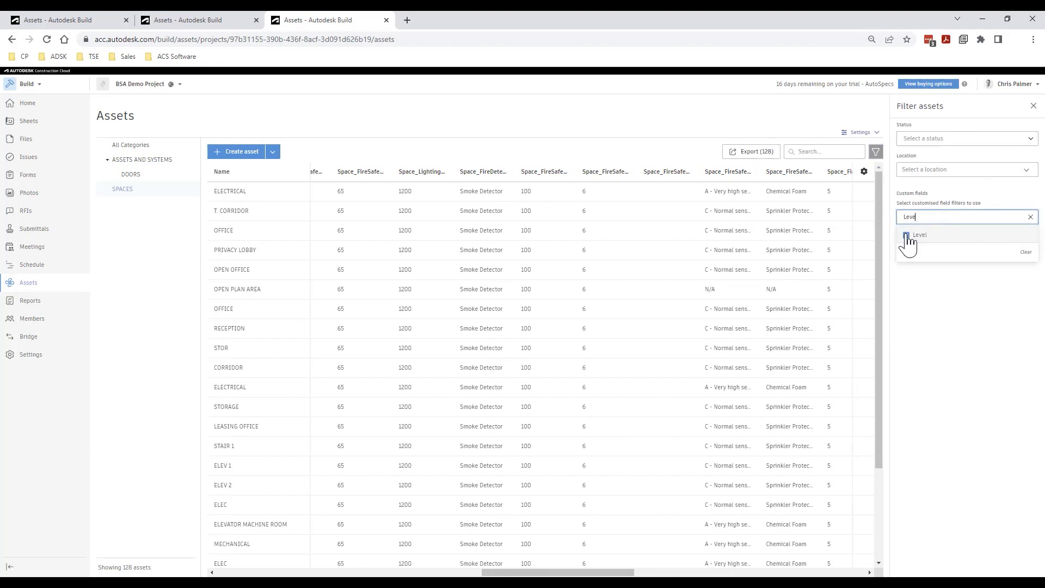
pyautogui.click(918, 234)
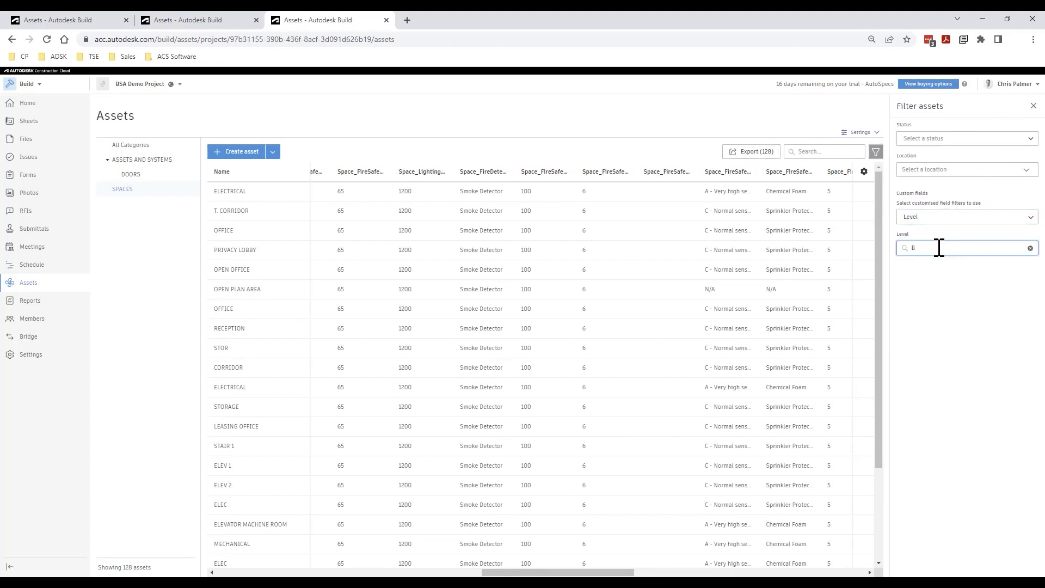
pyautogui.write('asement')
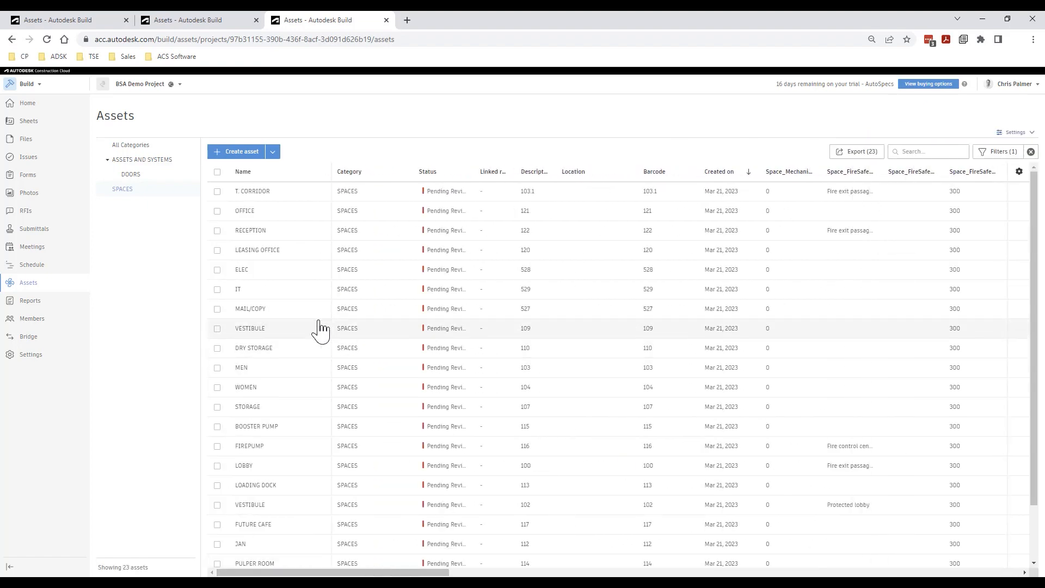
# - Show the RECEPTION space's details and view the room in its linked 3D model
pyautogui.click(250, 229)
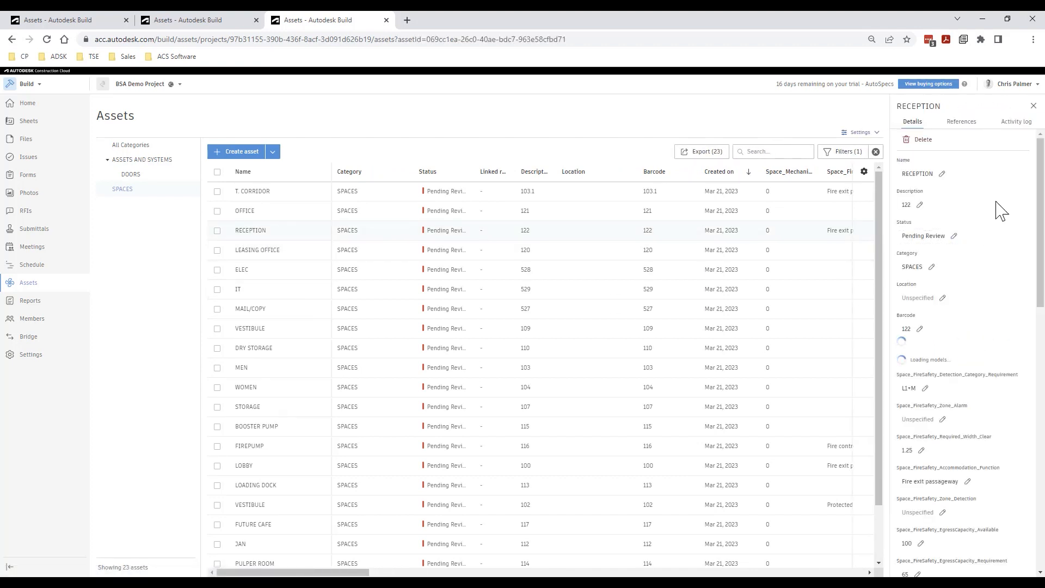
pyautogui.scroll(-3)
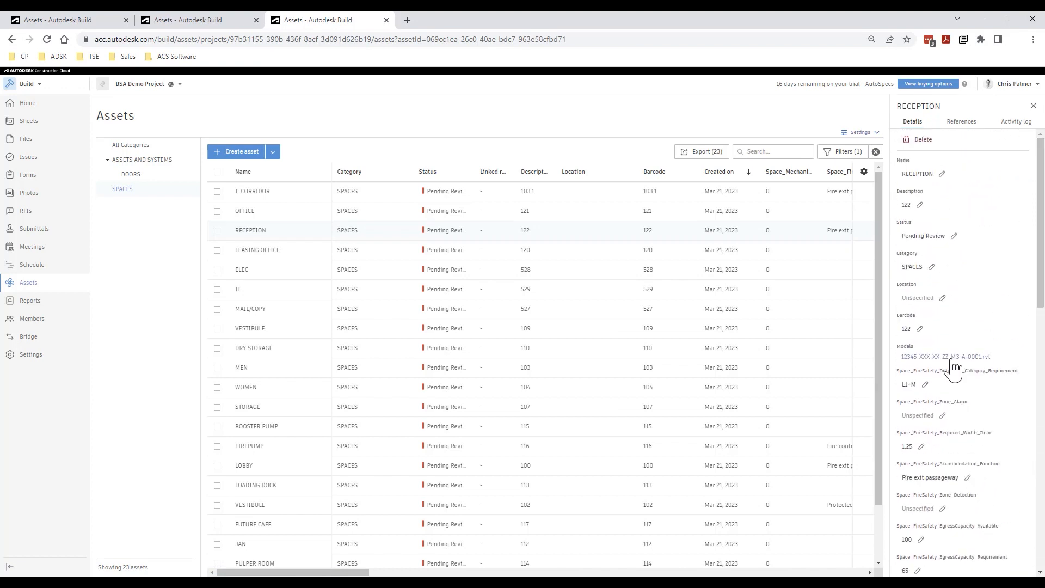
pyautogui.click(946, 356)
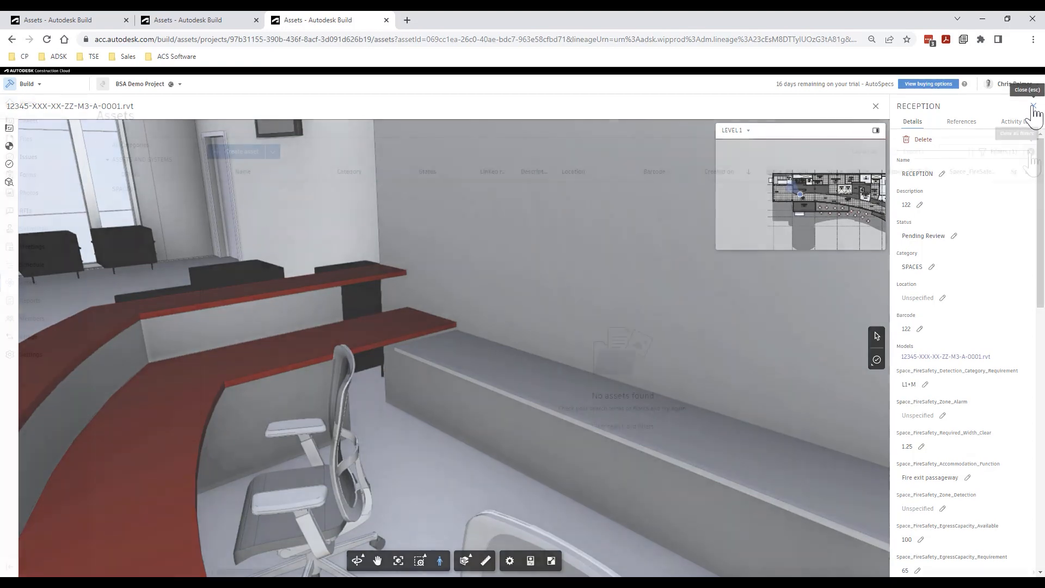
# - Leave the RECEPTION view, then show door 778's details and view it in its linked model
pyautogui.click(875, 106)
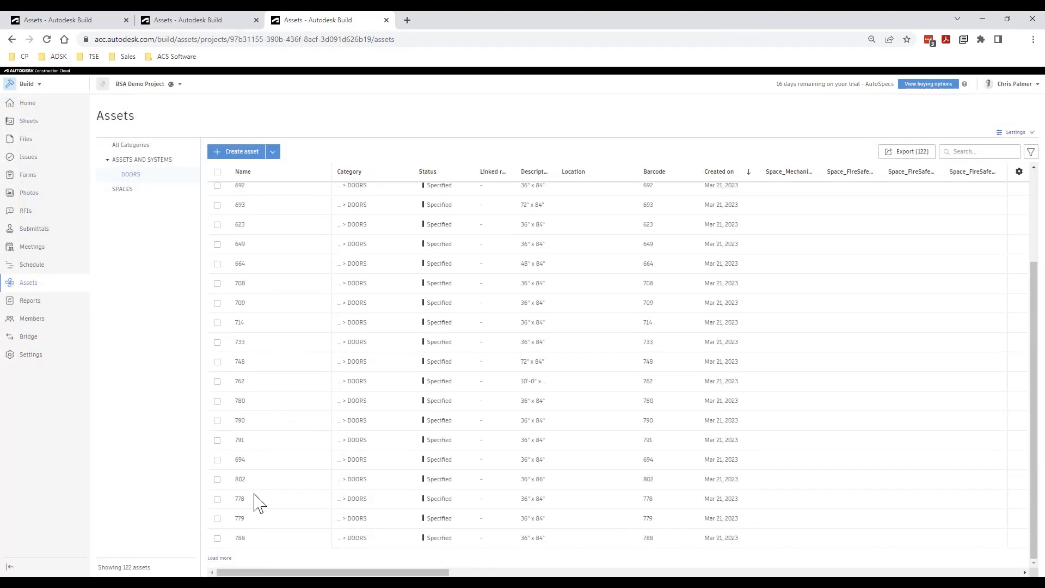
pyautogui.click(239, 498)
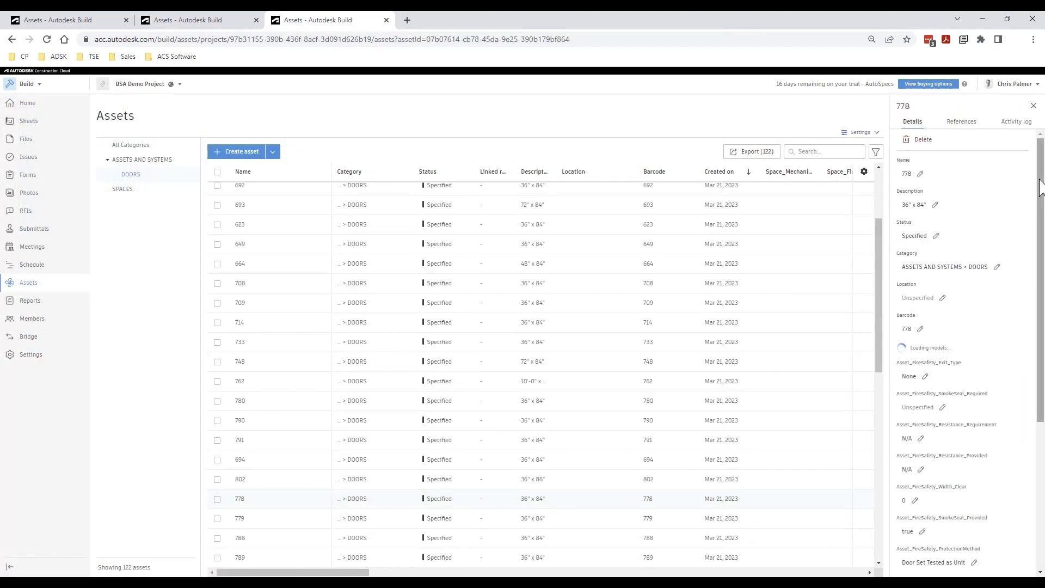
pyautogui.scroll(-3)
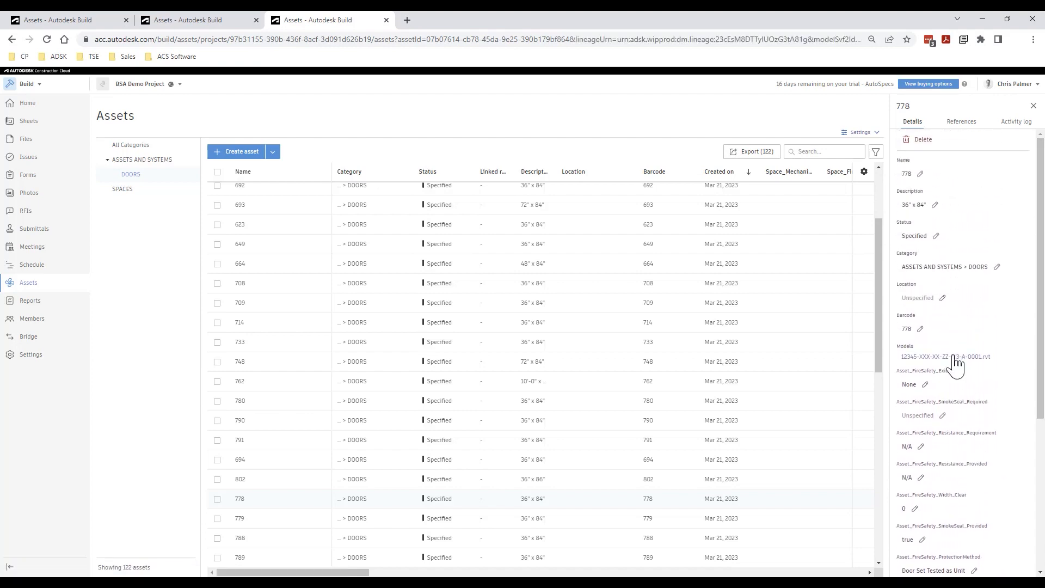
pyautogui.click(944, 356)
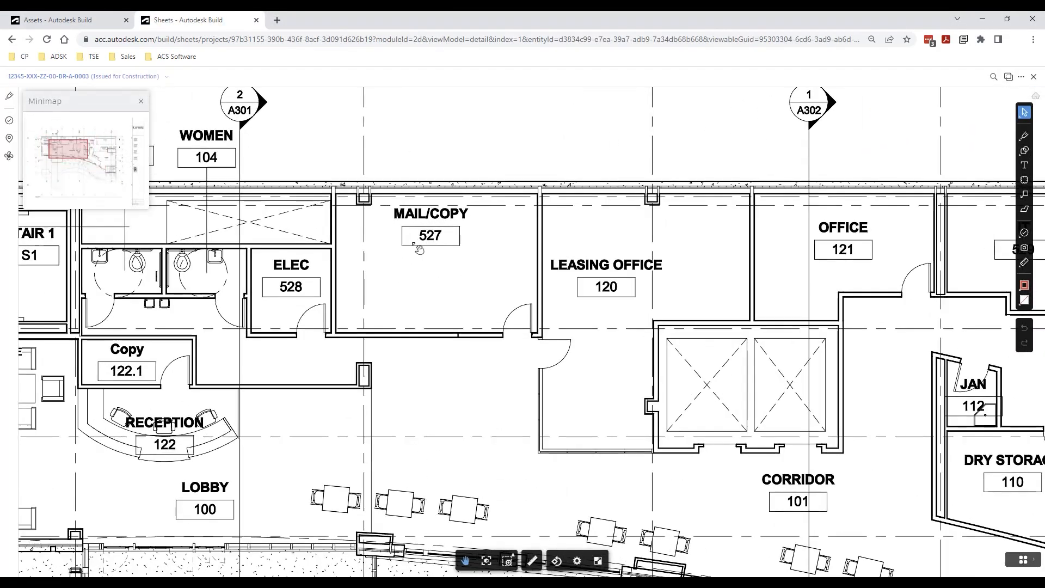
# - Show asset markups on the sheet and place a SPACES markup linked to MAIL/COPY over that room
pyautogui.click(10, 156)
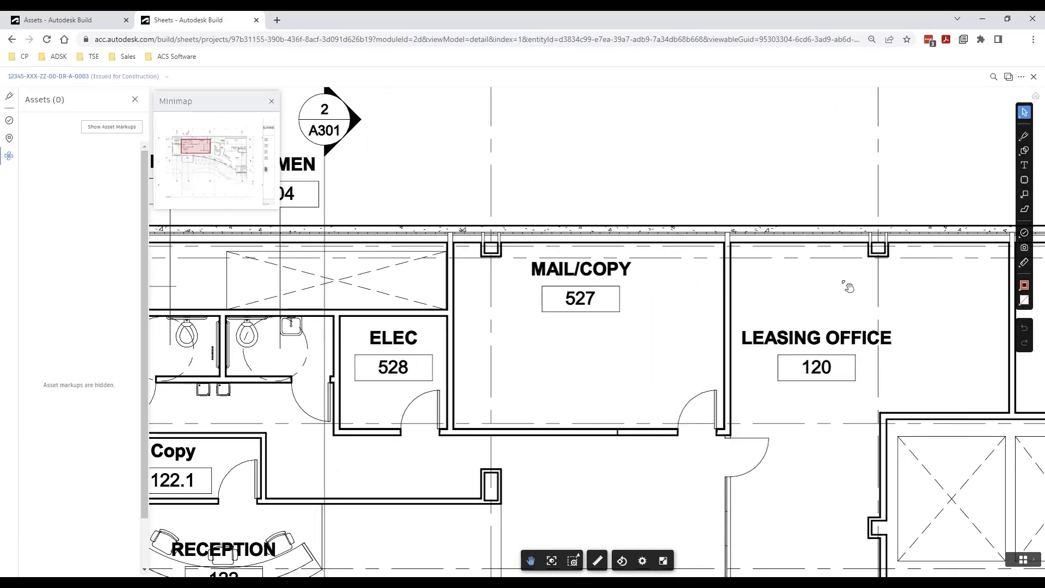
pyautogui.click(111, 126)
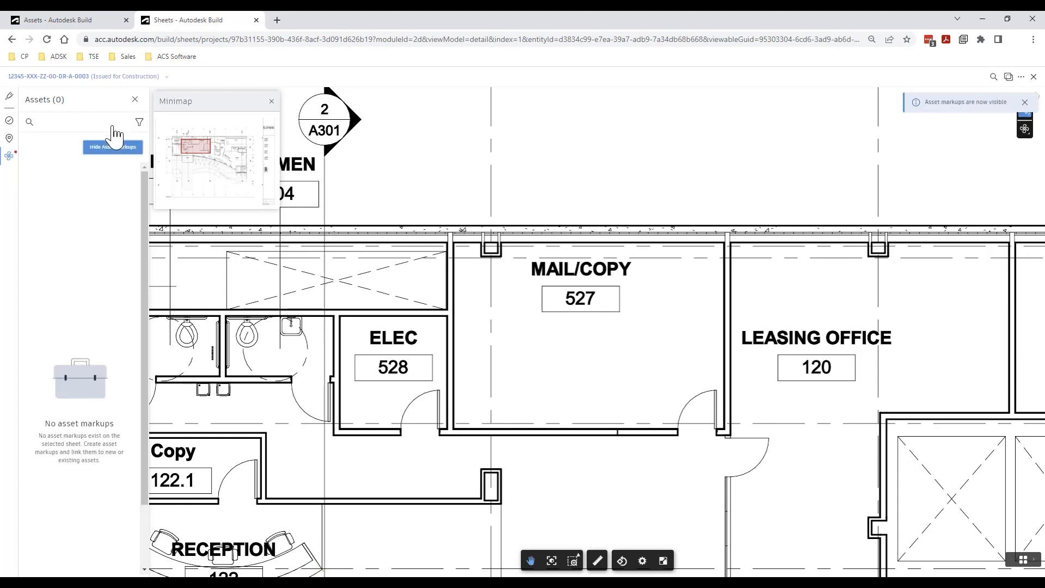
pyautogui.click(1025, 129)
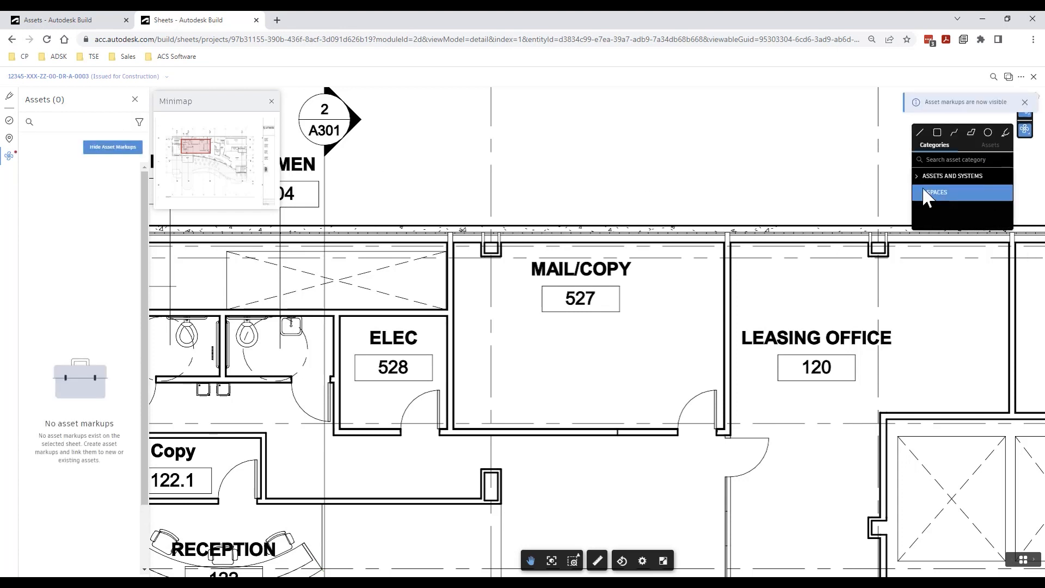
pyautogui.click(936, 193)
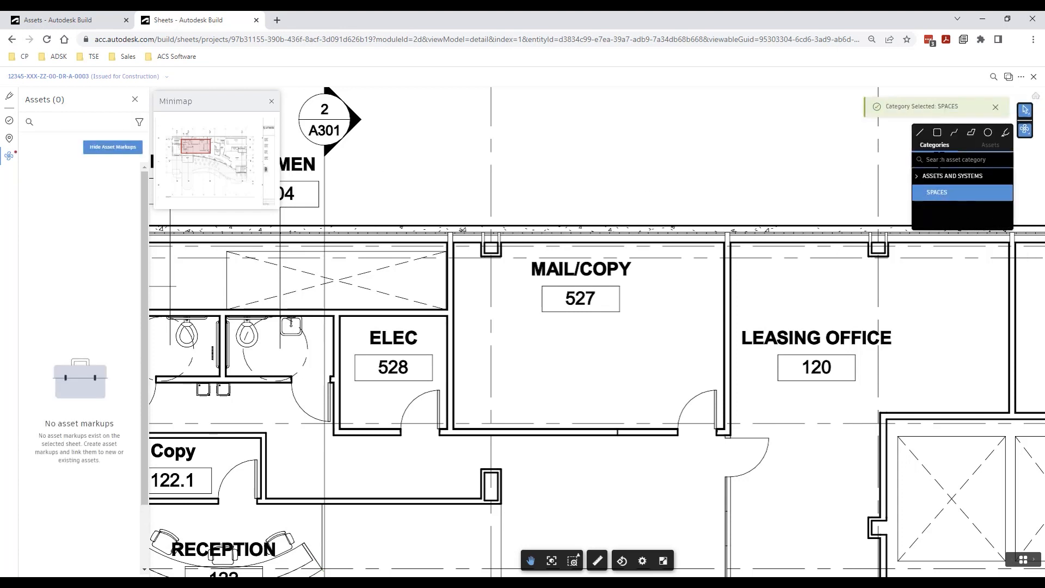
pyautogui.write('Mail Cop')
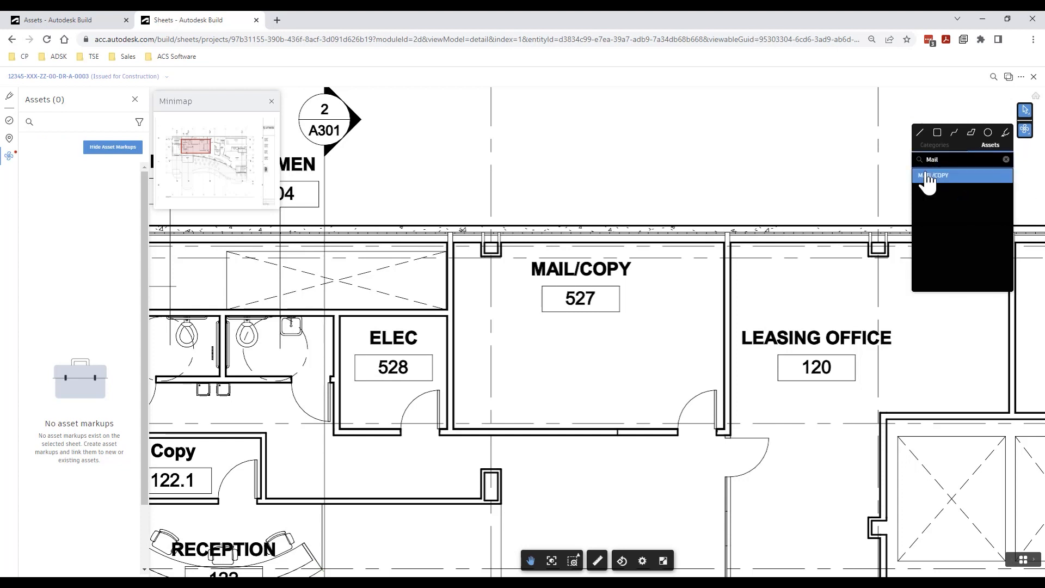
pyautogui.click(933, 175)
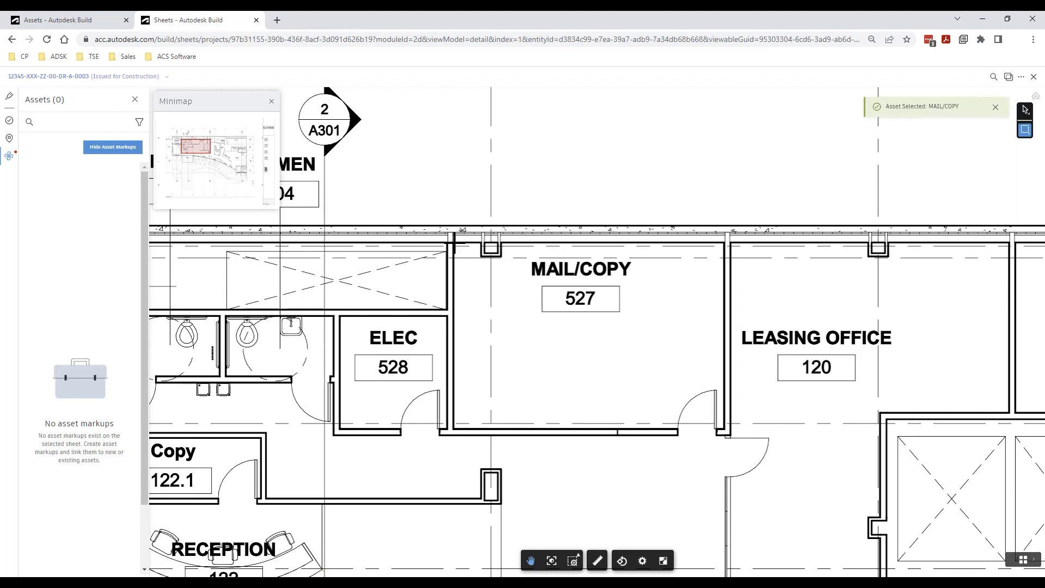
pyautogui.click(580, 301)
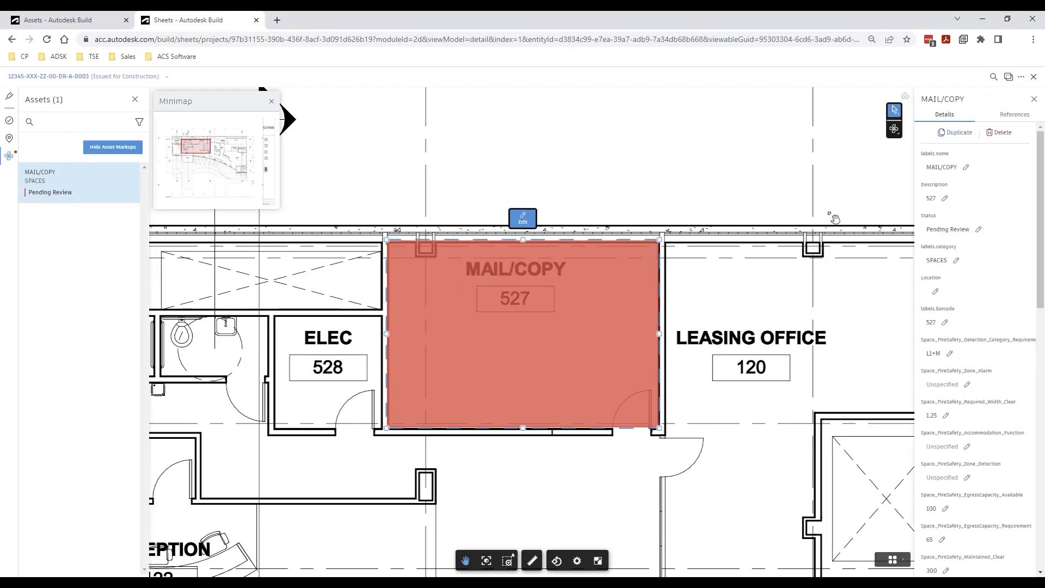
# - Change the MAIL/COPY space asset's status from the markup panel
pyautogui.scroll(-3)
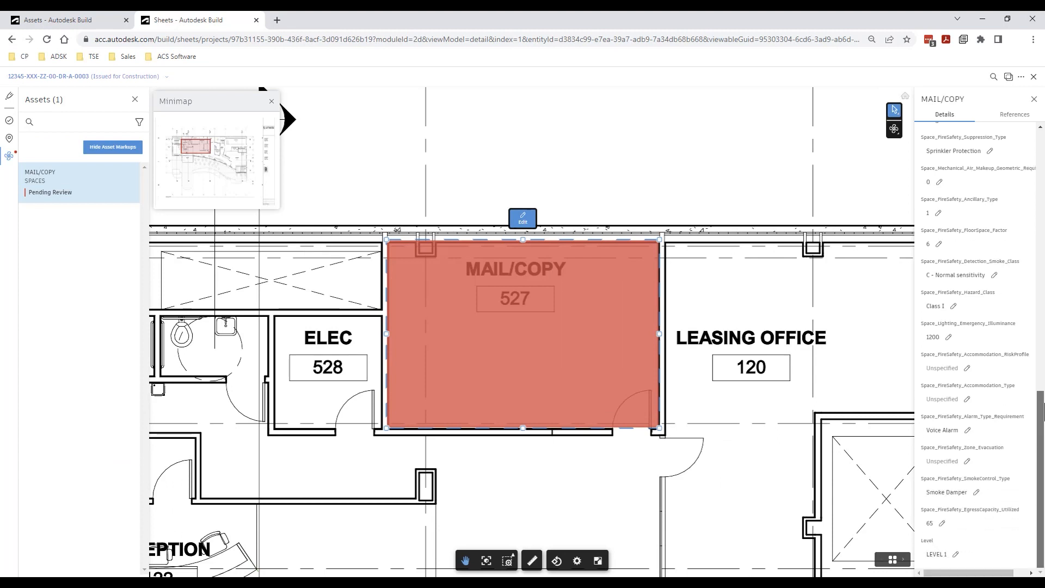
pyautogui.click(973, 230)
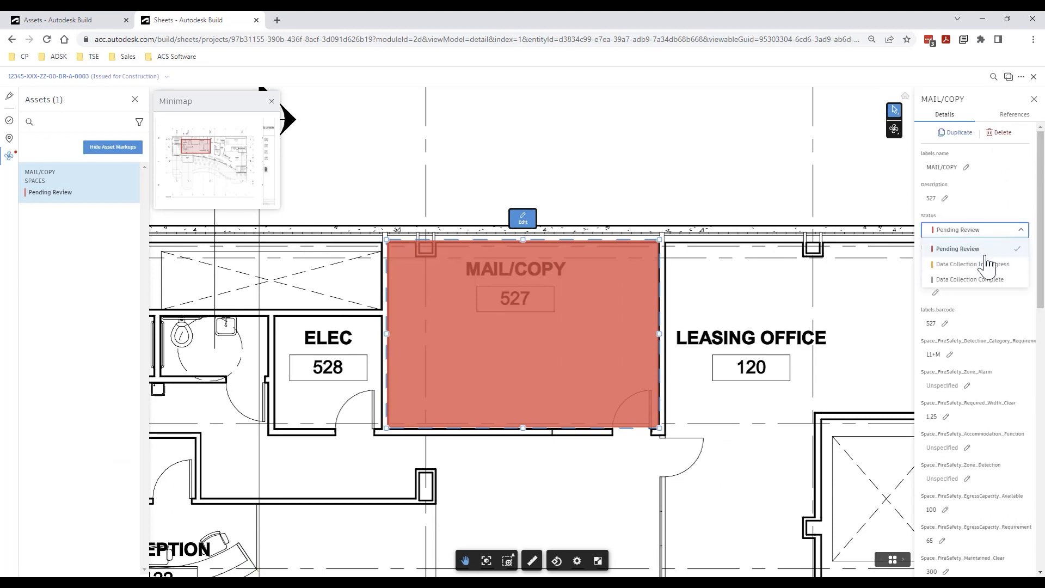
pyautogui.click(968, 279)
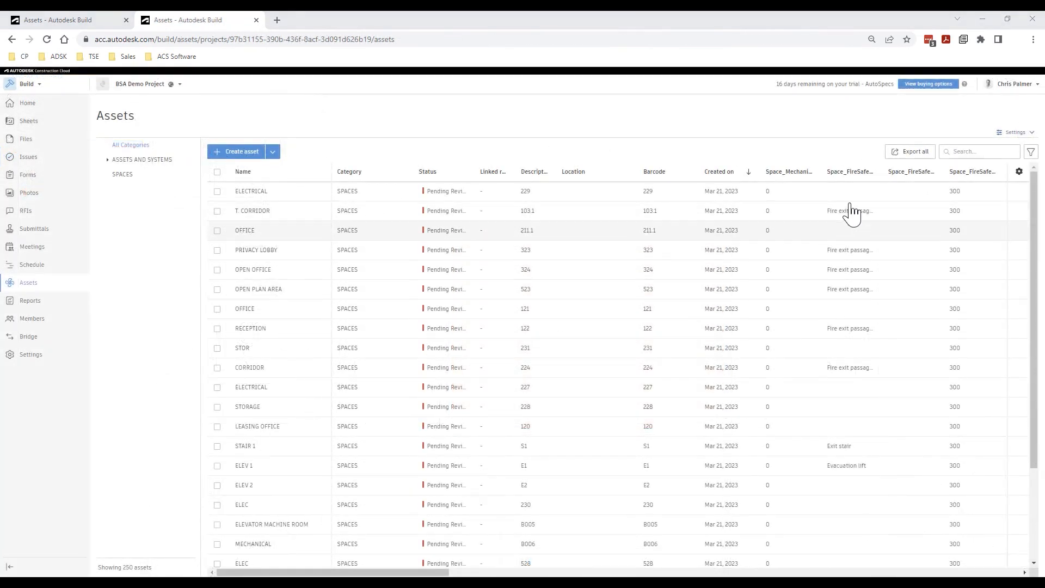
# - Export all 250 assets as a CSV report titled Information Exchange and download it
pyautogui.click(913, 151)
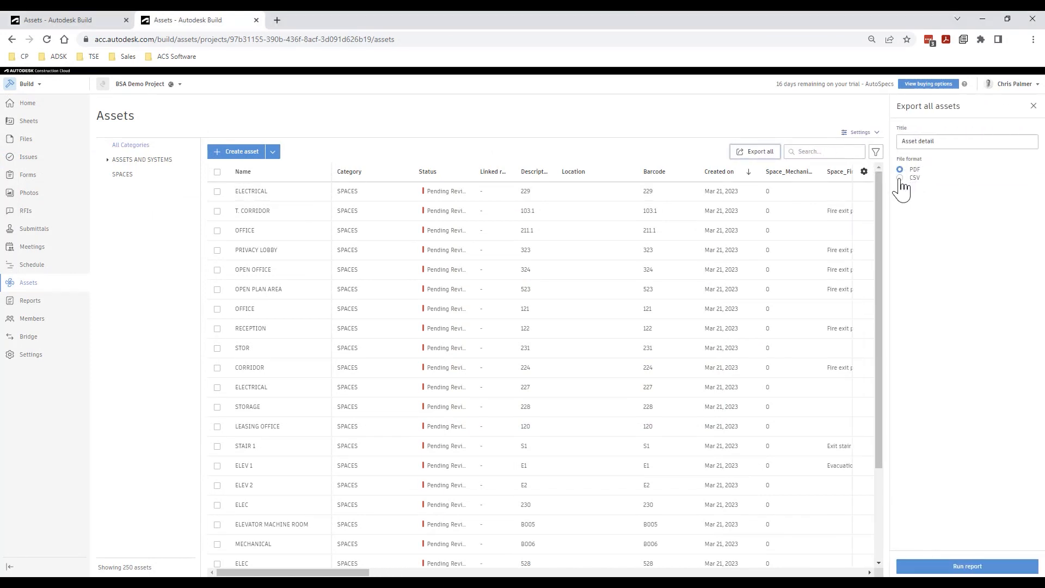
pyautogui.click(900, 177)
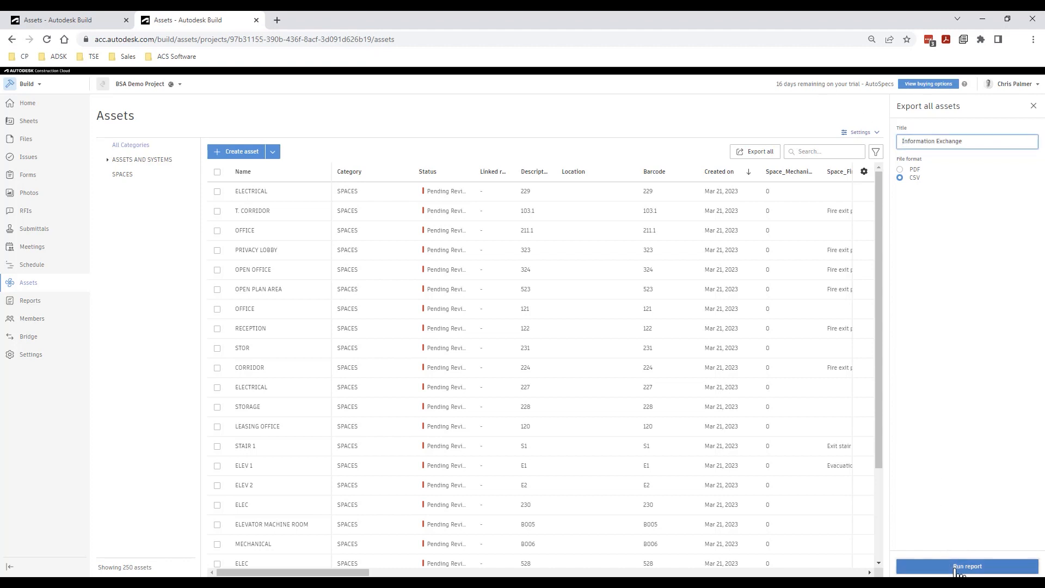
pyautogui.click(967, 568)
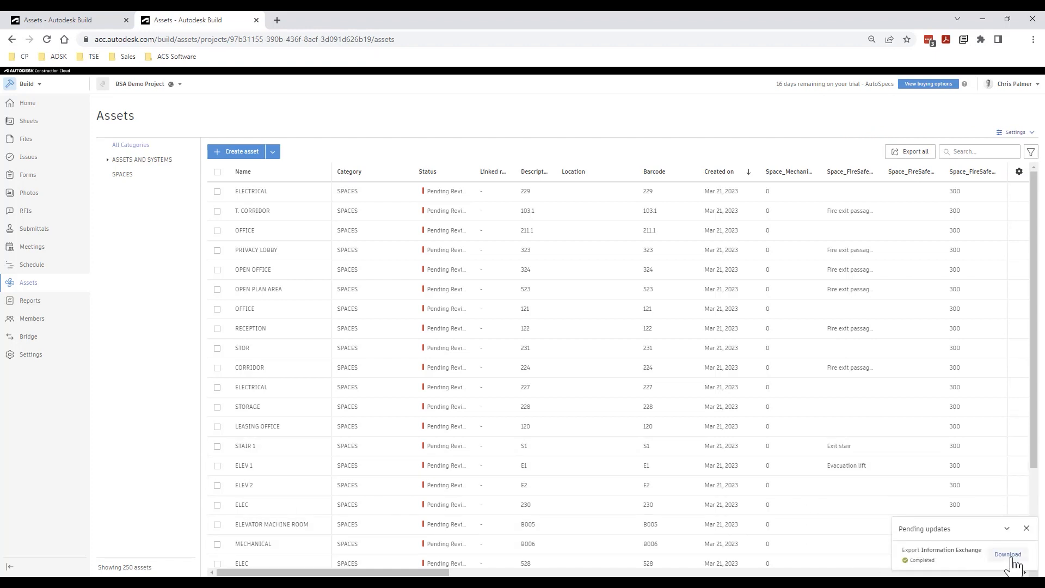
pyautogui.click(1007, 554)
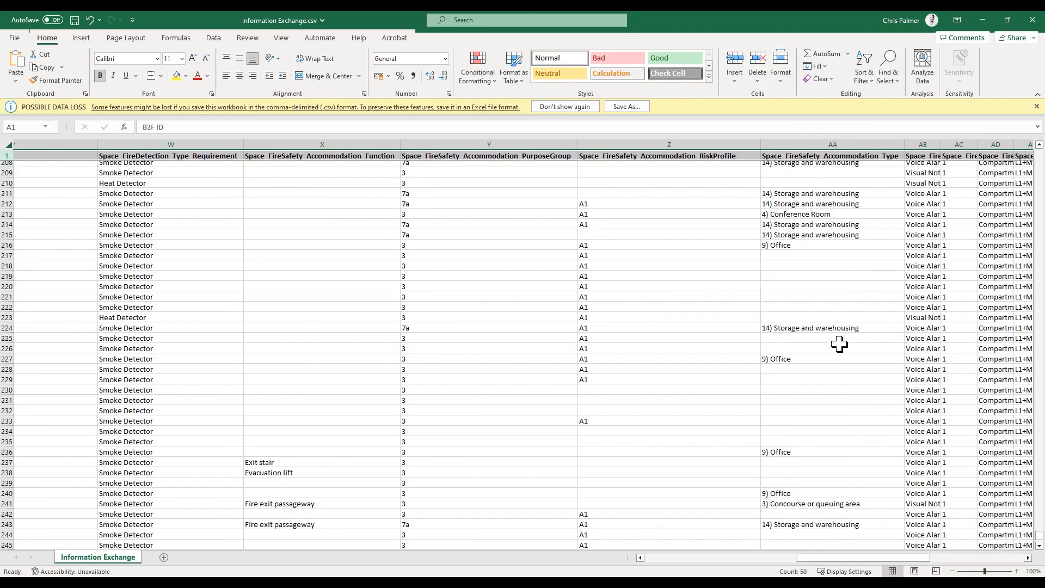
# - Scroll across the Information Exchange CSV to the fire-safety columns like sprinkler protection and detection classes
pyautogui.hscroll(3)
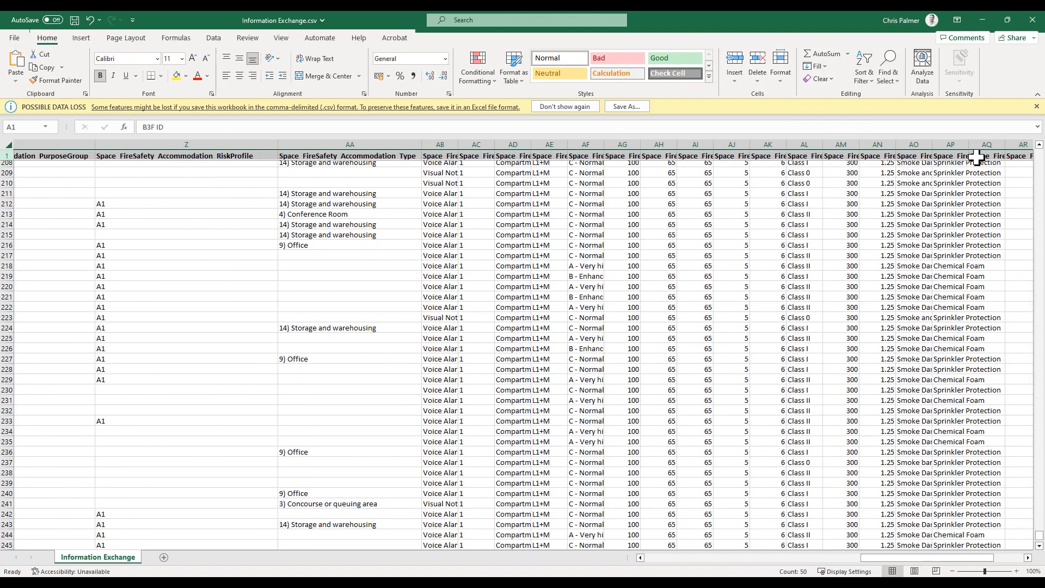